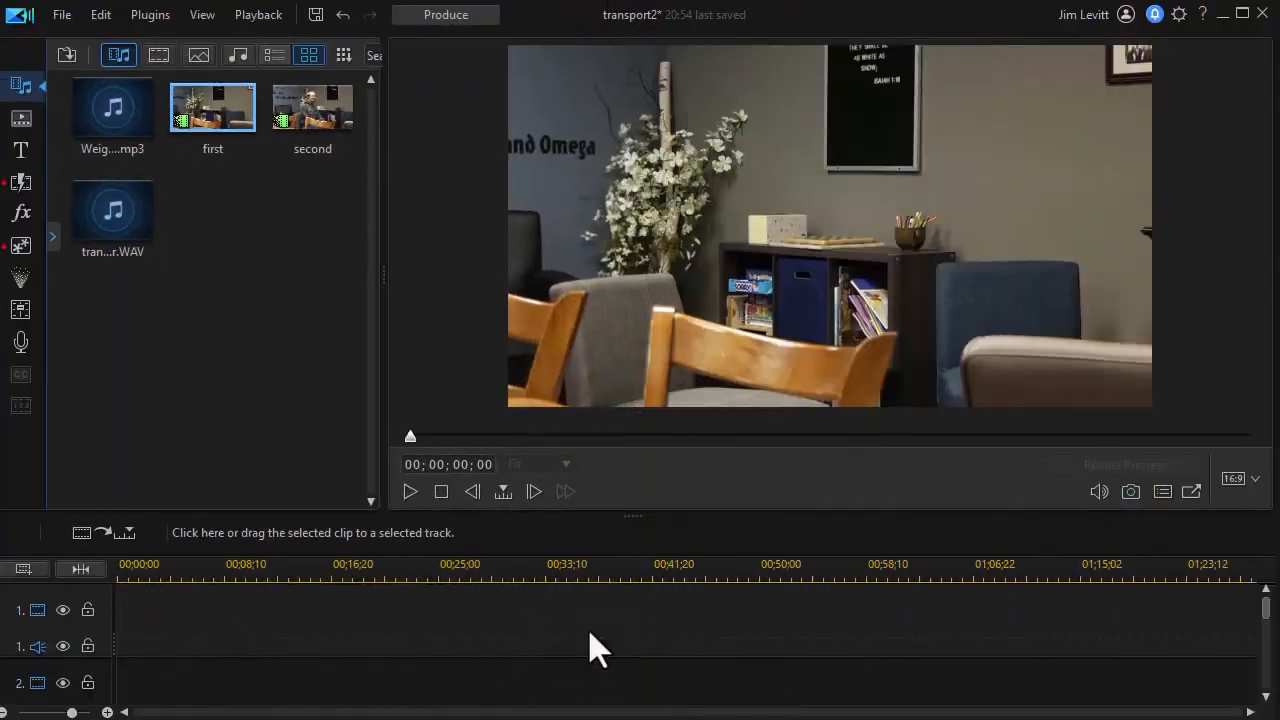
{"action": "mouse_move", "coordinate": [212, 108]}
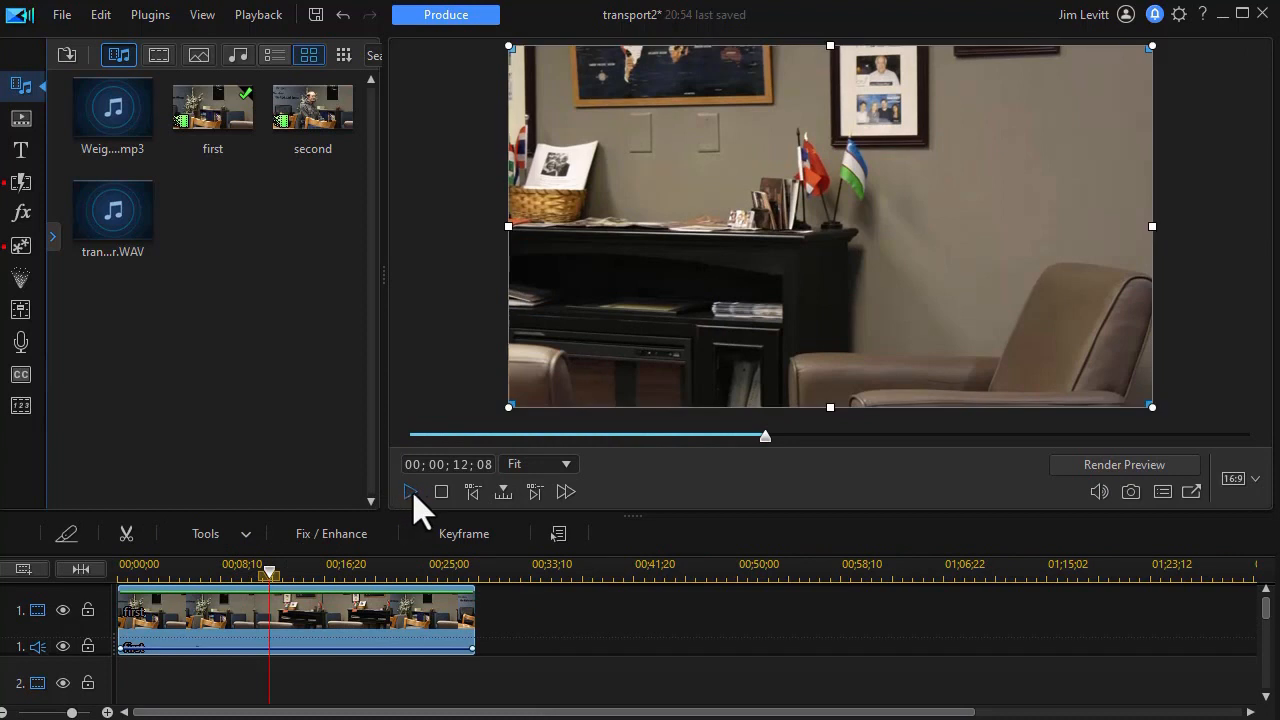
Play the 'first' clip in the preview and pause it again.
{"action": "left_click", "coordinate": [410, 492]}
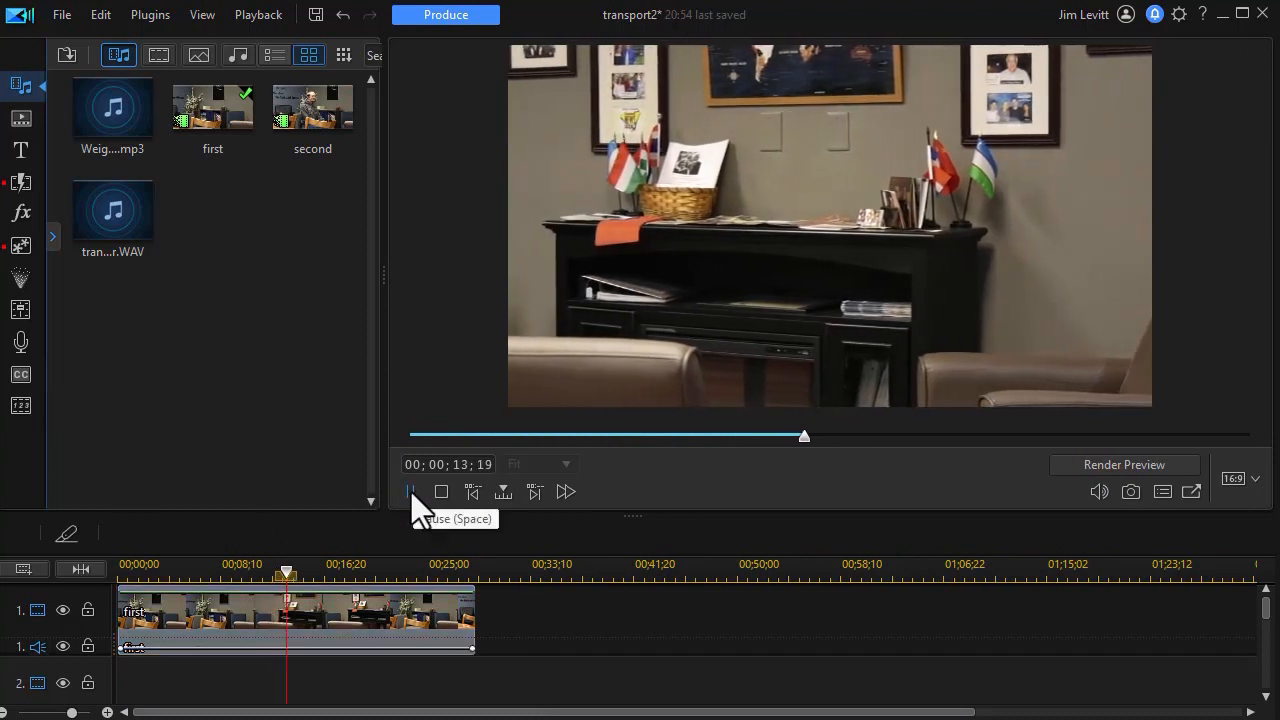
{"action": "left_click", "coordinate": [410, 492]}
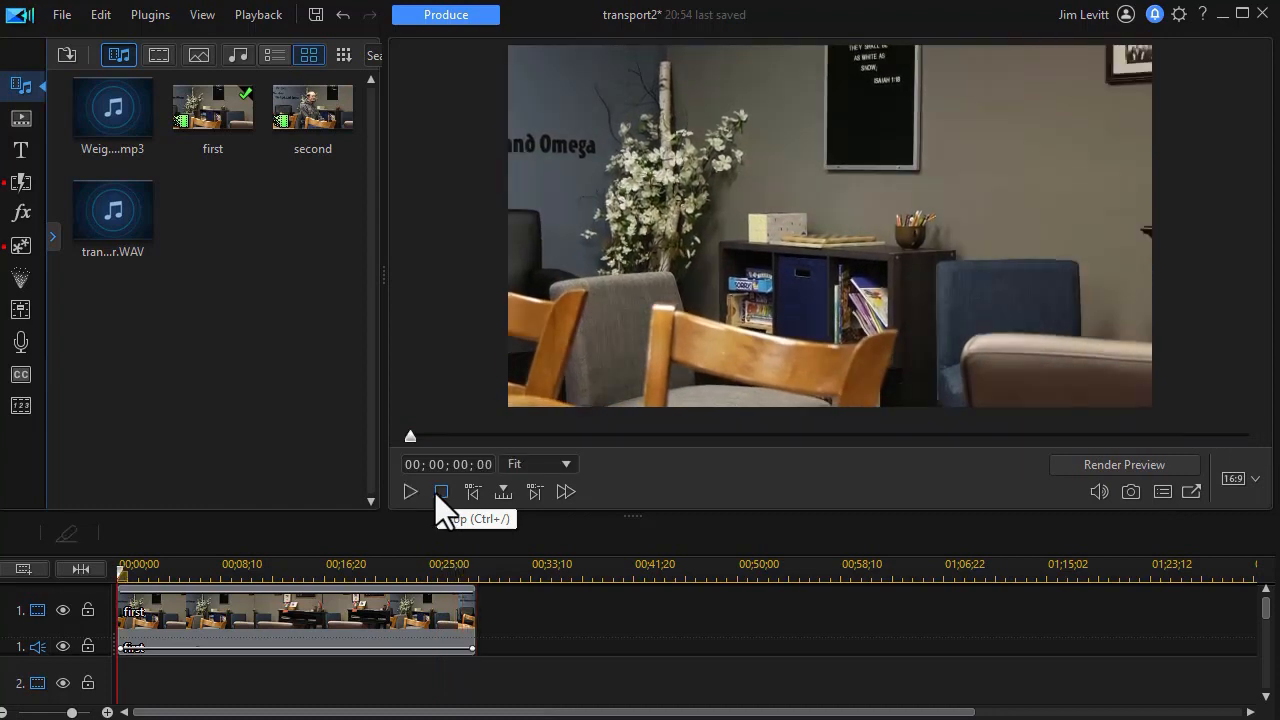
Stop playback at the start and save the opening frame snapshot as 1.jpg.
{"action": "left_click", "coordinate": [408, 492]}
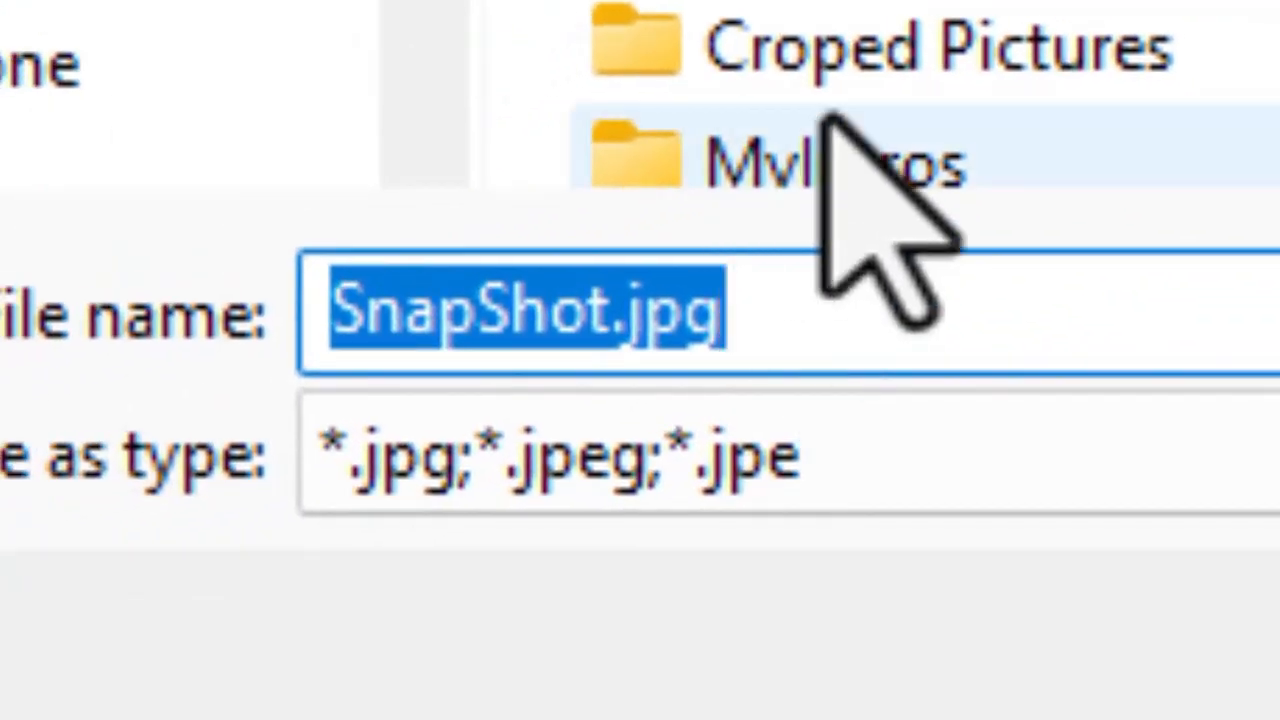
{"action": "type", "text": "1"}
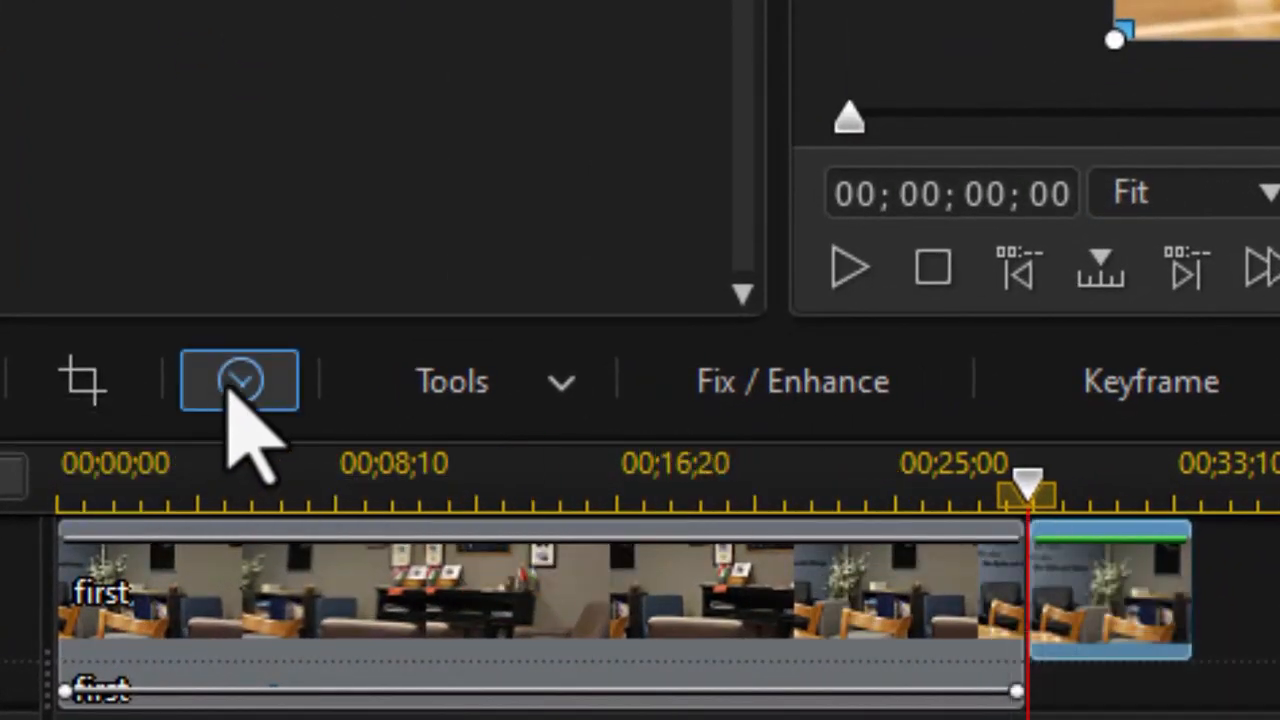
Set the still image's duration to 00;00;05;00 in Duration Settings and close the dialog.
{"action": "left_click", "coordinate": [240, 380]}
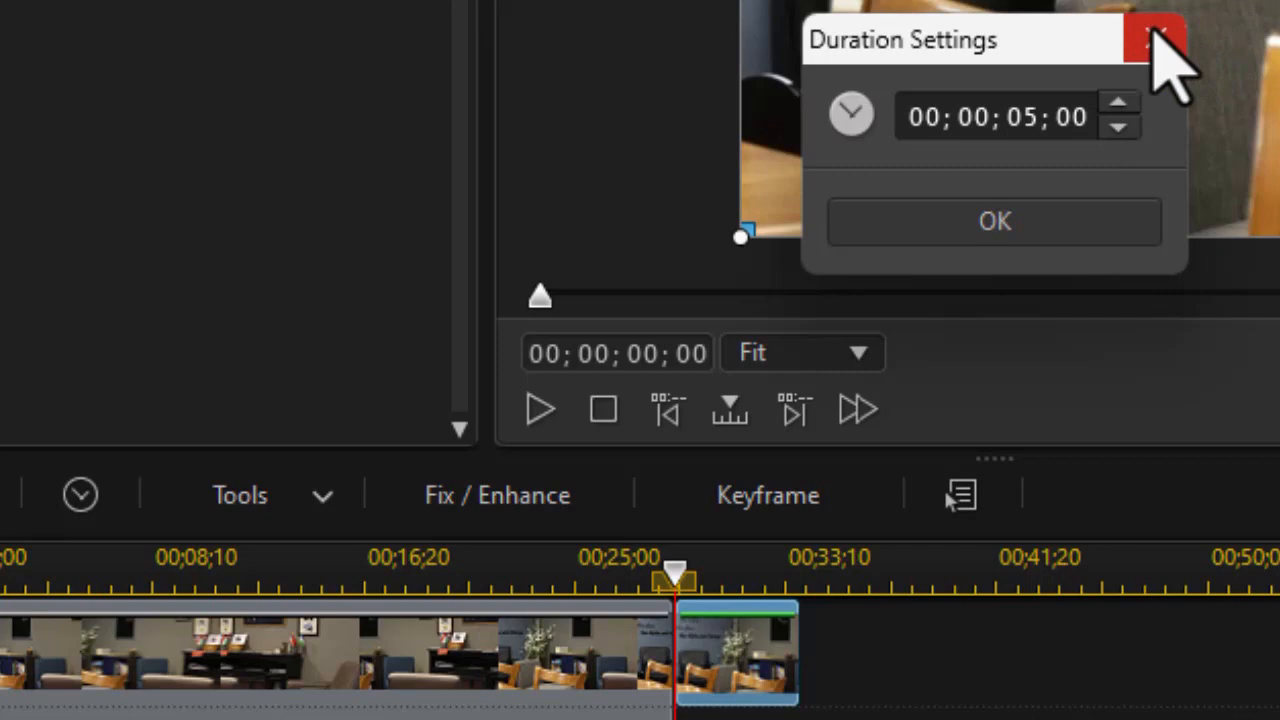
{"action": "left_click", "coordinate": [1158, 38]}
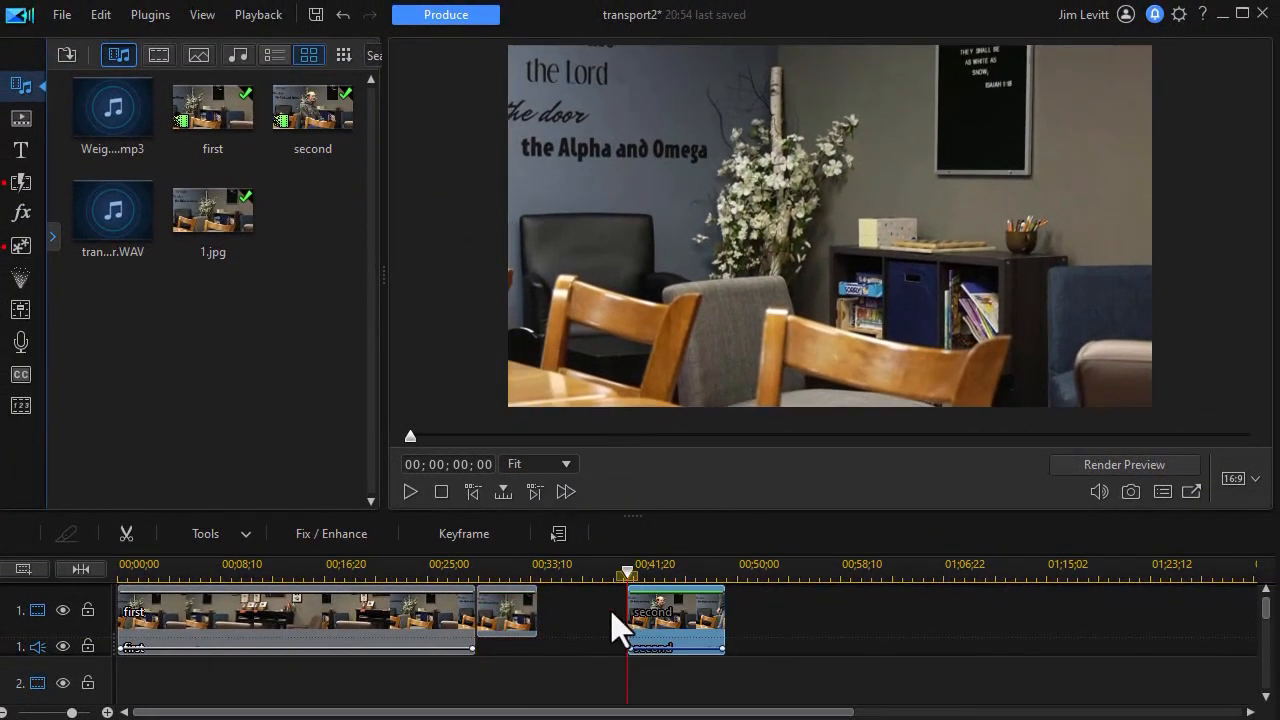
Stop the preview at the join frame before snapshotting the seated man.
{"action": "left_click", "coordinate": [408, 492]}
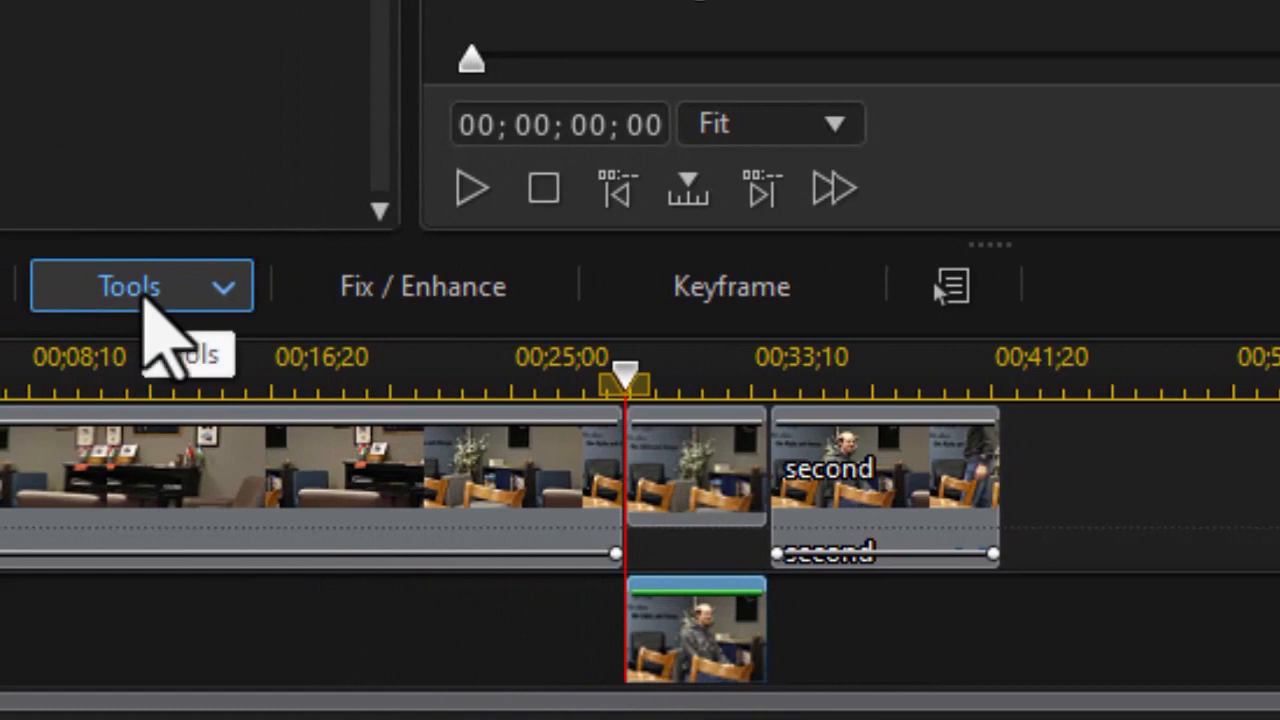
Open Mask Designer from Tools and choose the custom hand-painted brush mask.
{"action": "left_click", "coordinate": [140, 286]}
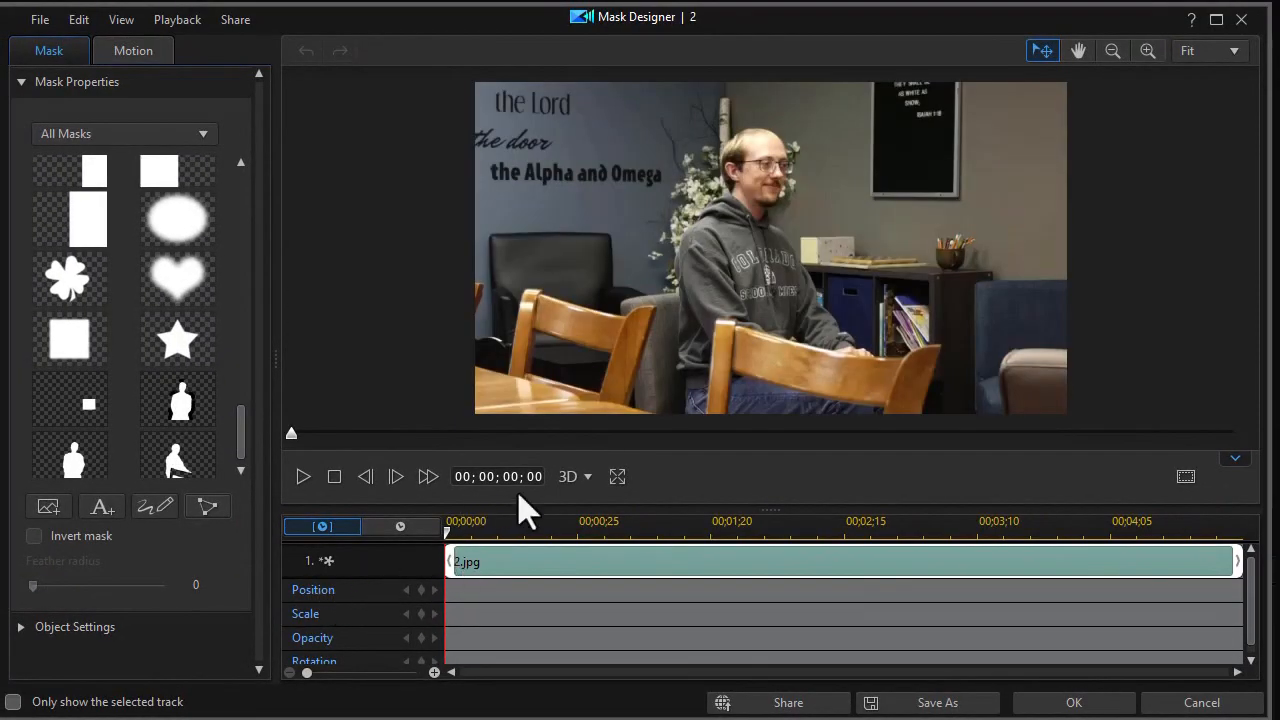
{"action": "mouse_move", "coordinate": [664, 420]}
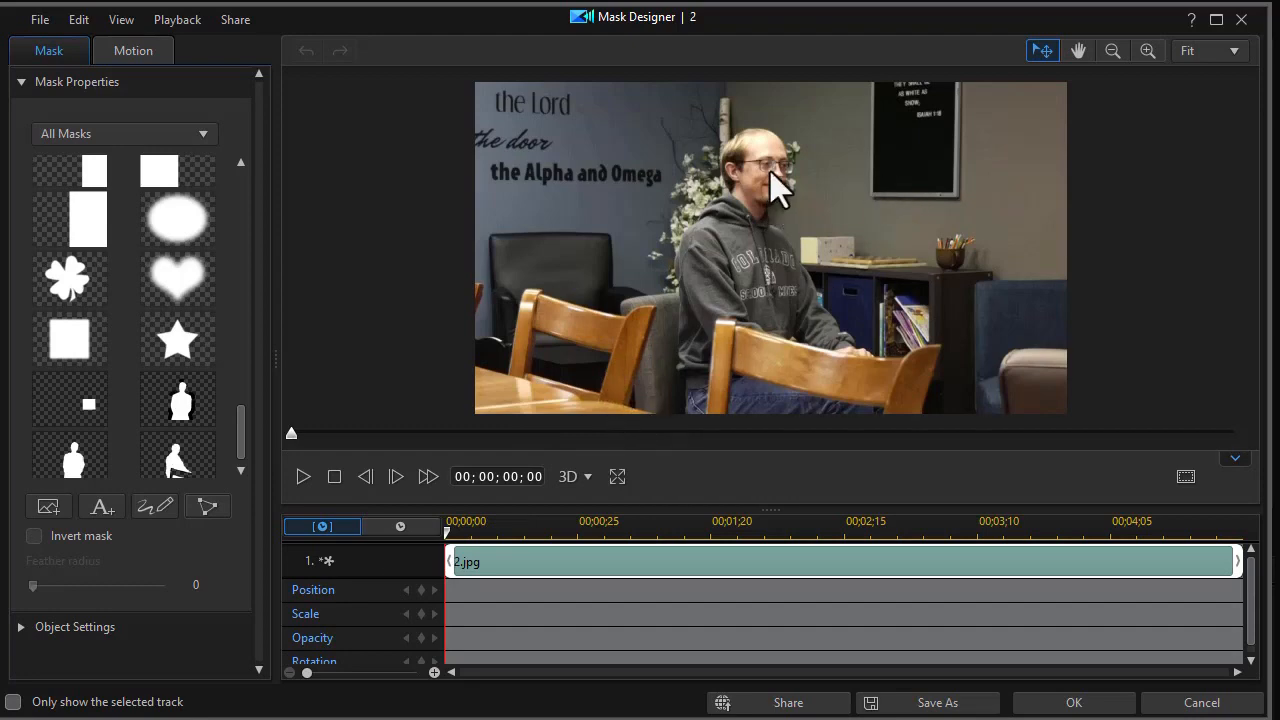
{"action": "left_click", "coordinate": [156, 504]}
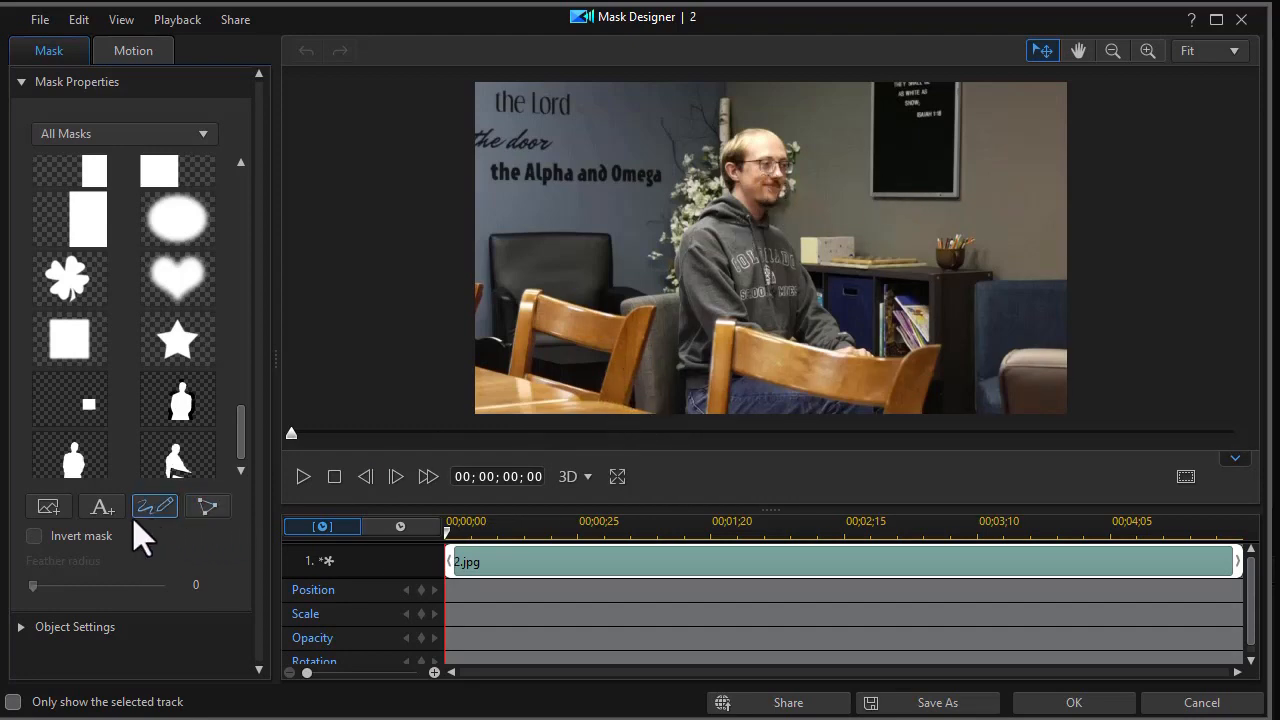
{"action": "mouse_move", "coordinate": [156, 508]}
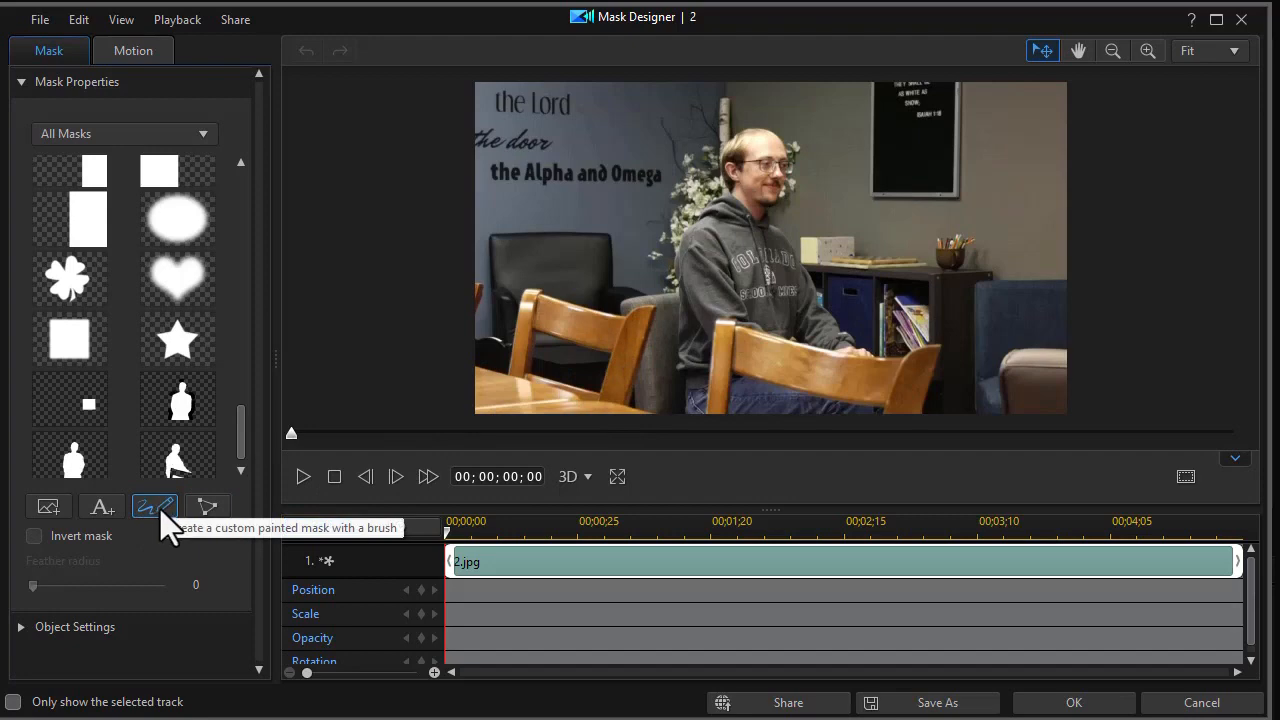
{"action": "left_click", "coordinate": [156, 508]}
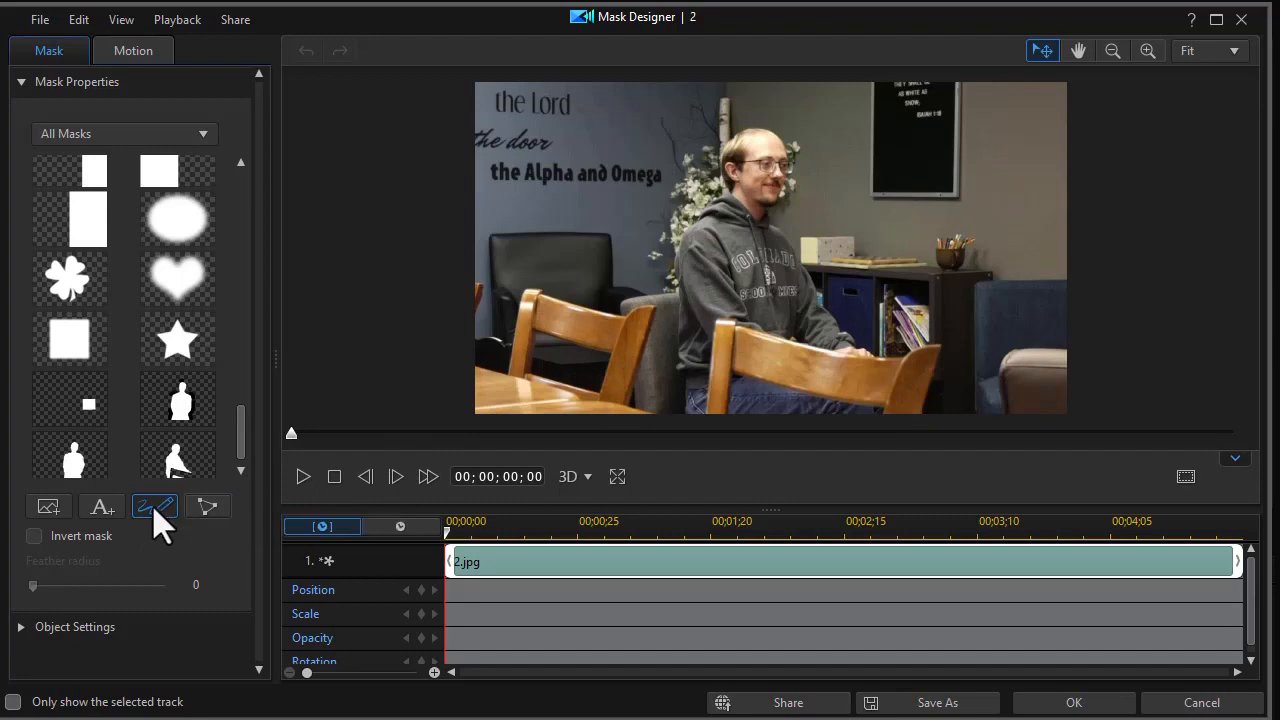
With brush width 70, paint the mask over the seated man and the front chair.
{"action": "left_click", "coordinate": [156, 506]}
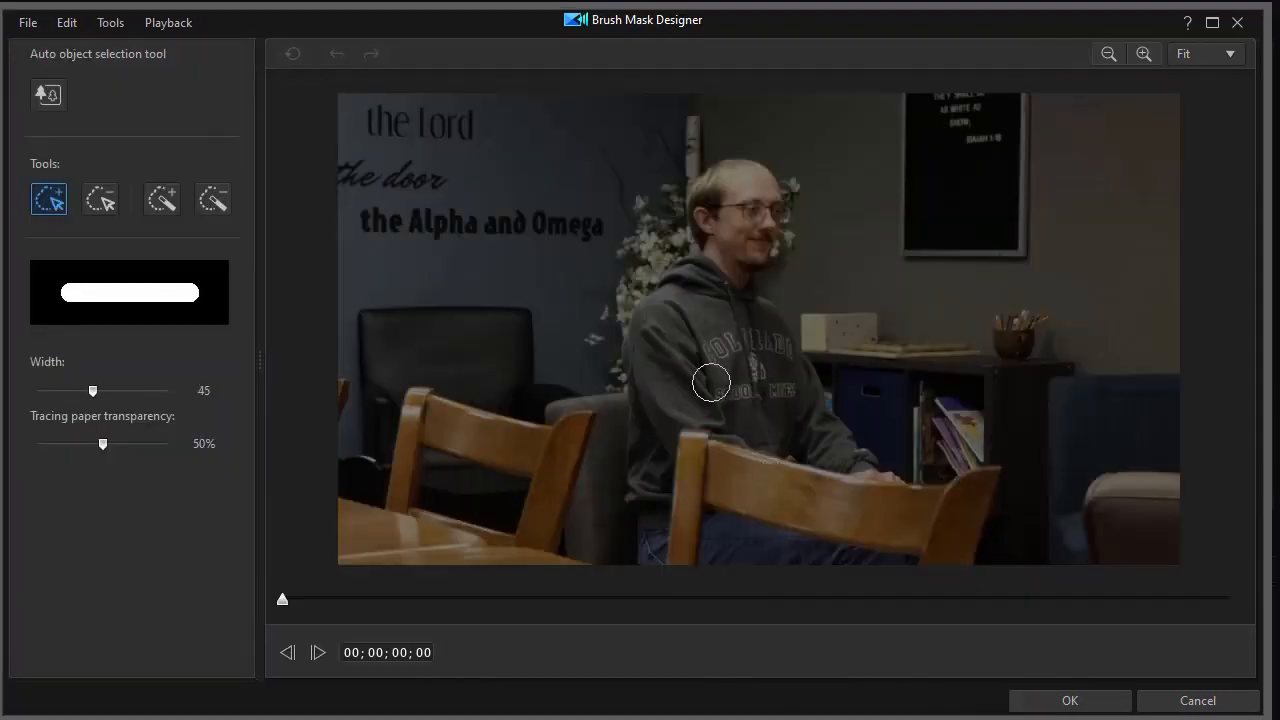
{"action": "left_click_drag", "start_coordinate": [92, 390], "coordinate": [128, 390]}
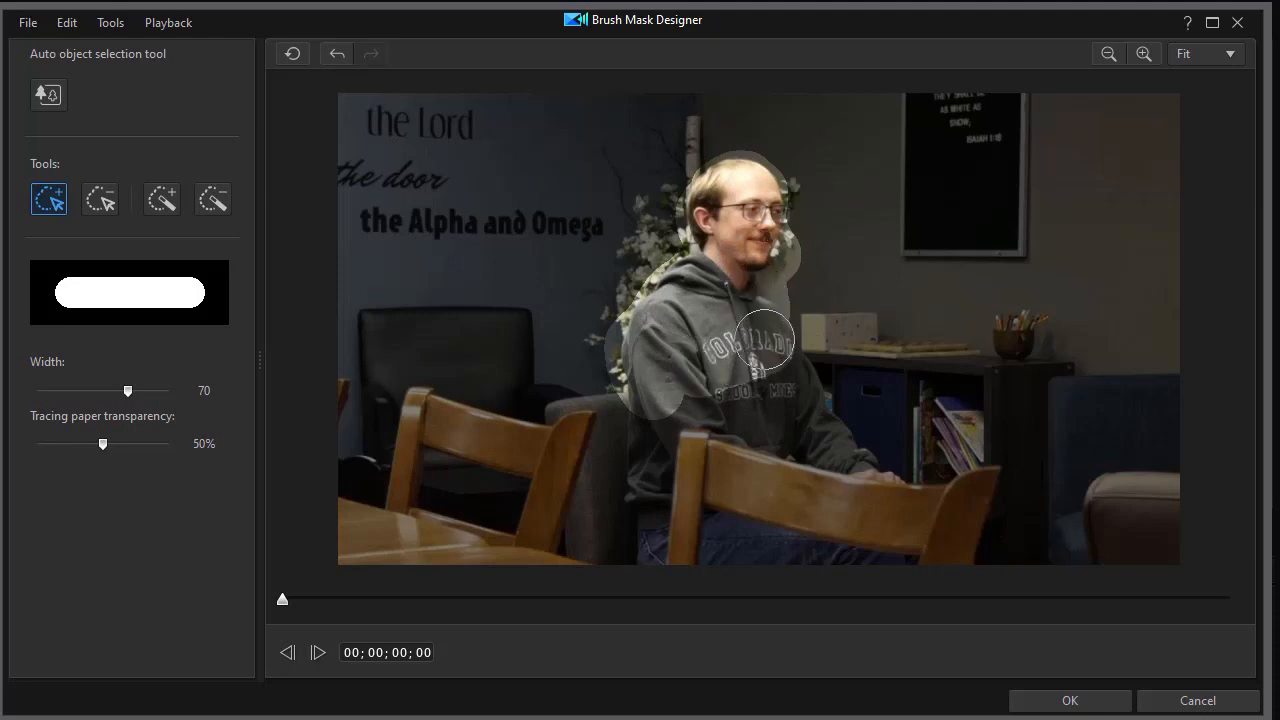
{"action": "left_click_drag", "start_coordinate": [764, 344], "coordinate": [856, 476]}
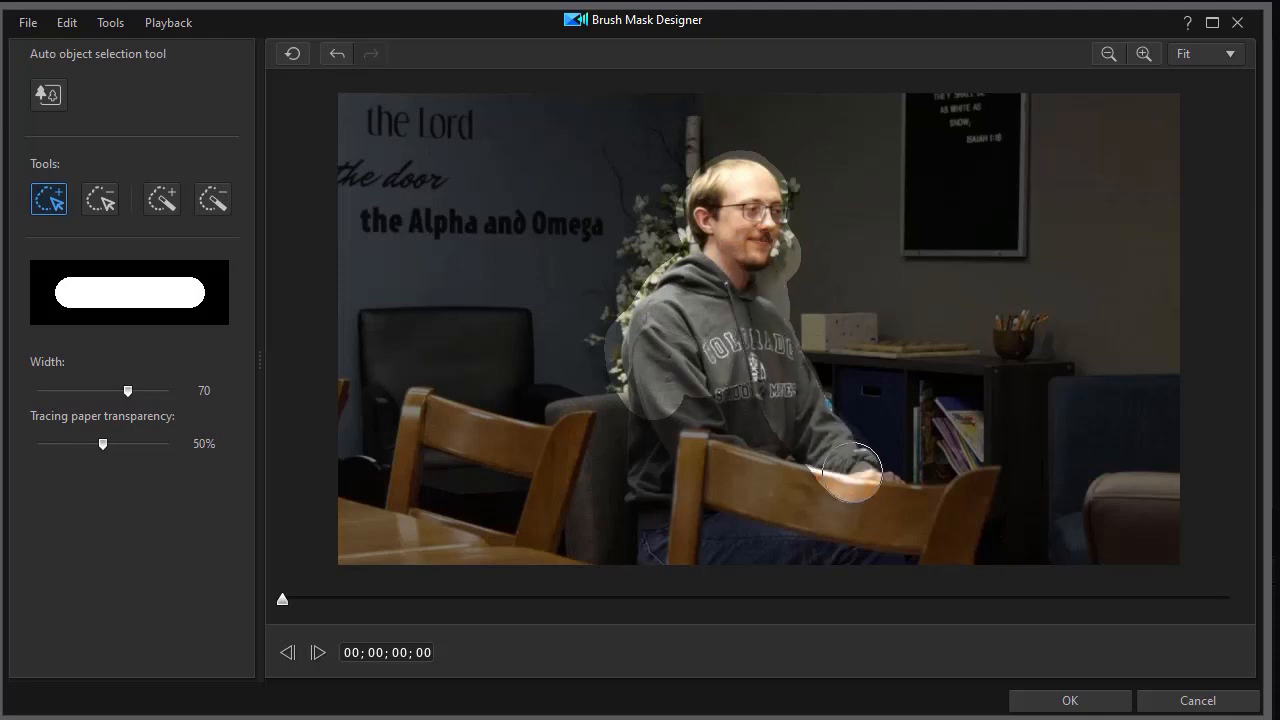
{"action": "left_click_drag", "start_coordinate": [856, 472], "coordinate": [764, 380]}
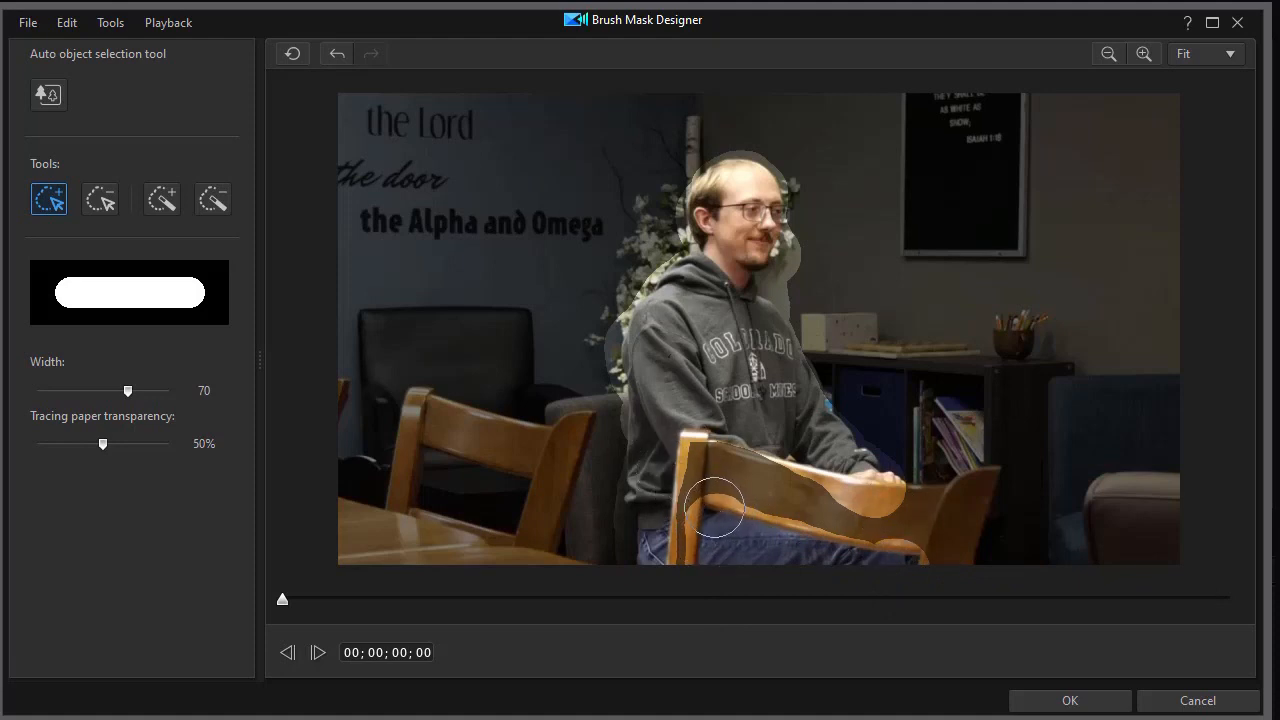
{"action": "mouse_move", "coordinate": [736, 110]}
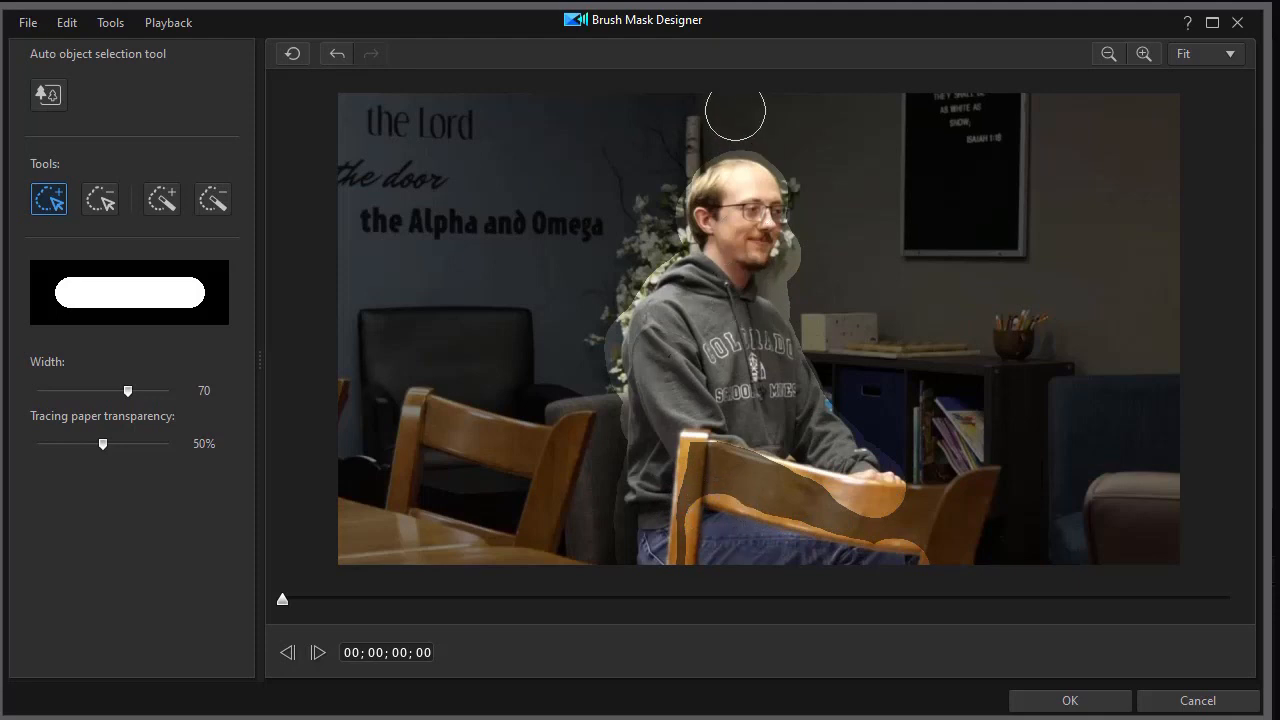
{"action": "mouse_move", "coordinate": [764, 284]}
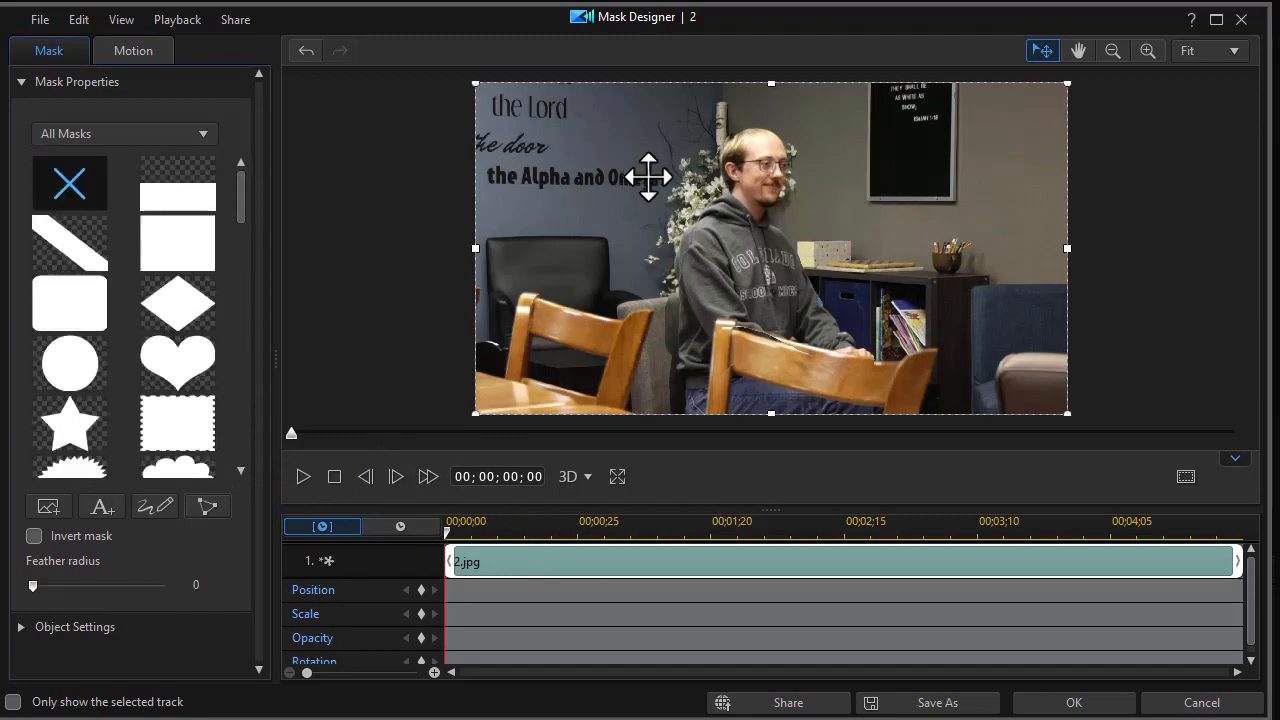
Confirm the painted mask with OK and reveal track 2 on the timeline.
{"action": "left_click", "coordinate": [70, 184]}
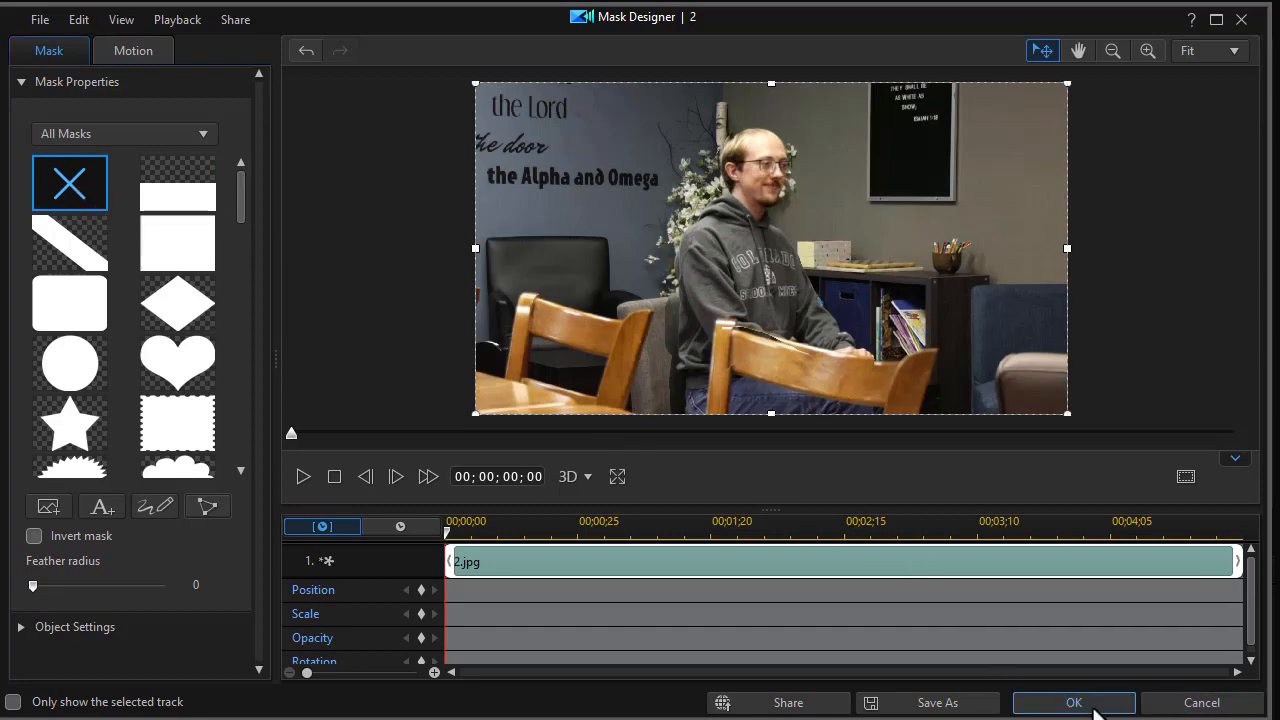
{"action": "left_click", "coordinate": [1072, 702]}
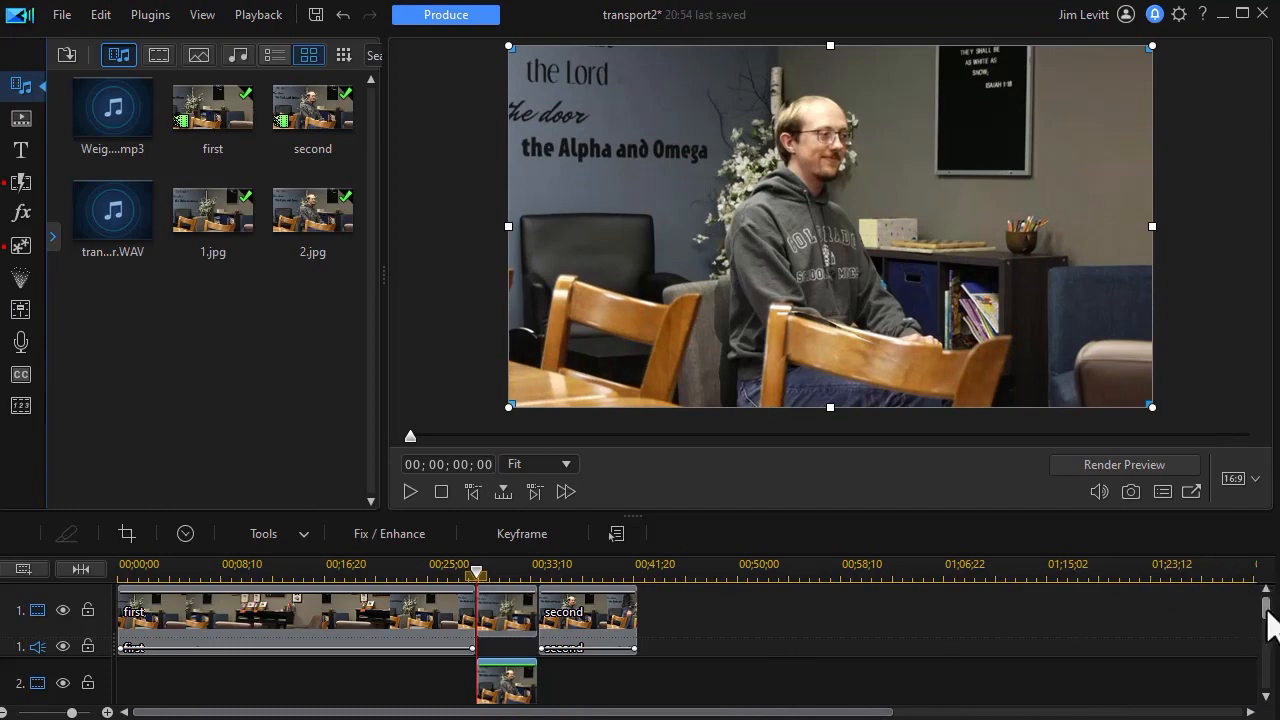
{"action": "scroll", "scroll_direction": "down", "scroll_amount": 3}
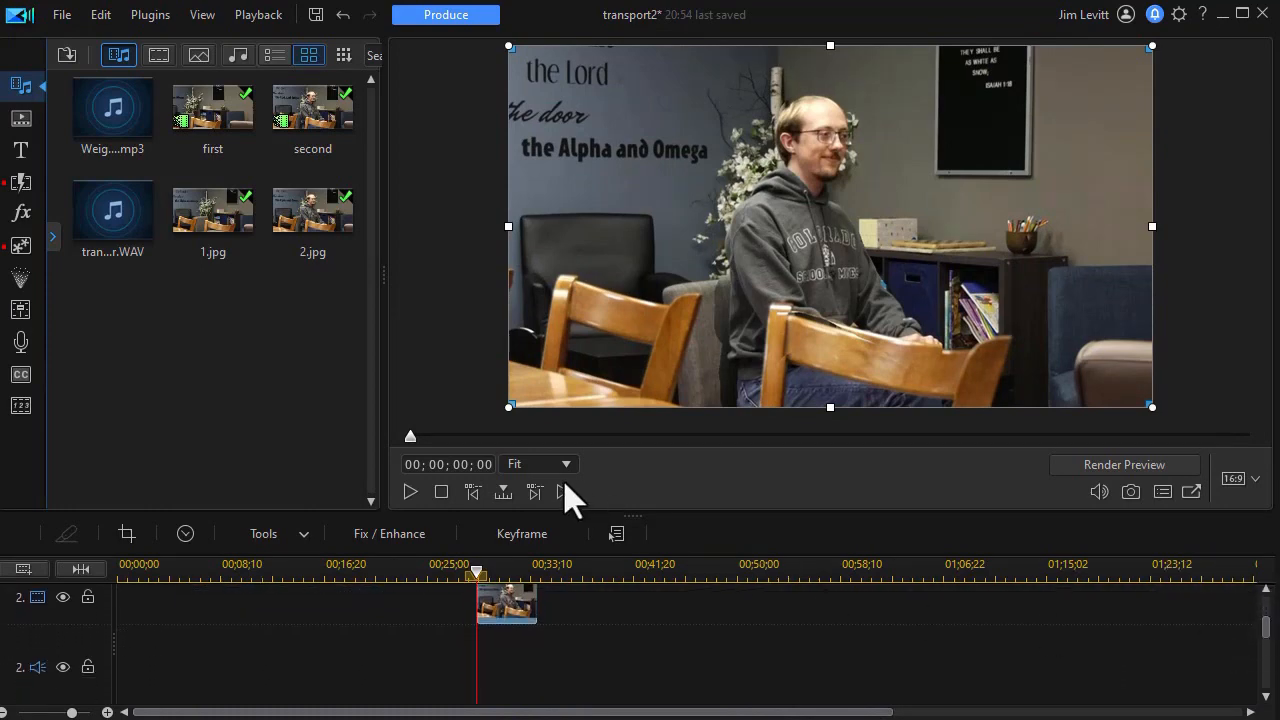
{"action": "mouse_move", "coordinate": [210, 336]}
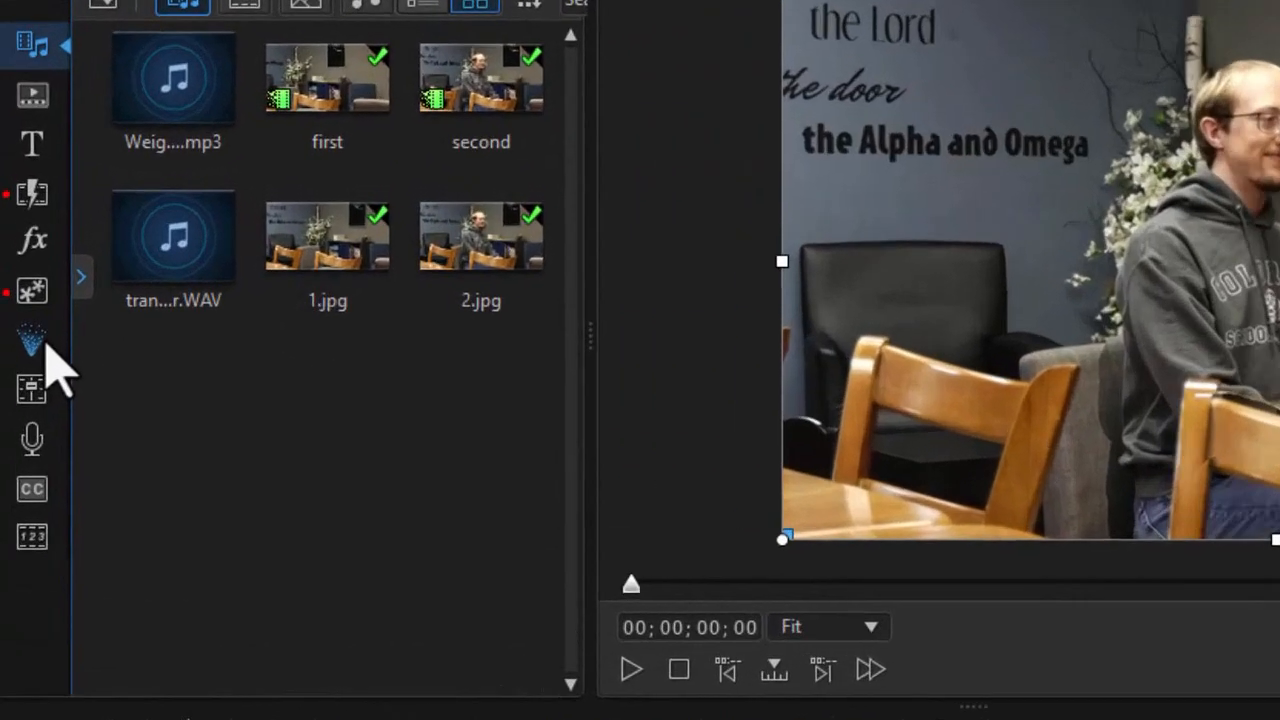
{"action": "left_click", "coordinate": [30, 336]}
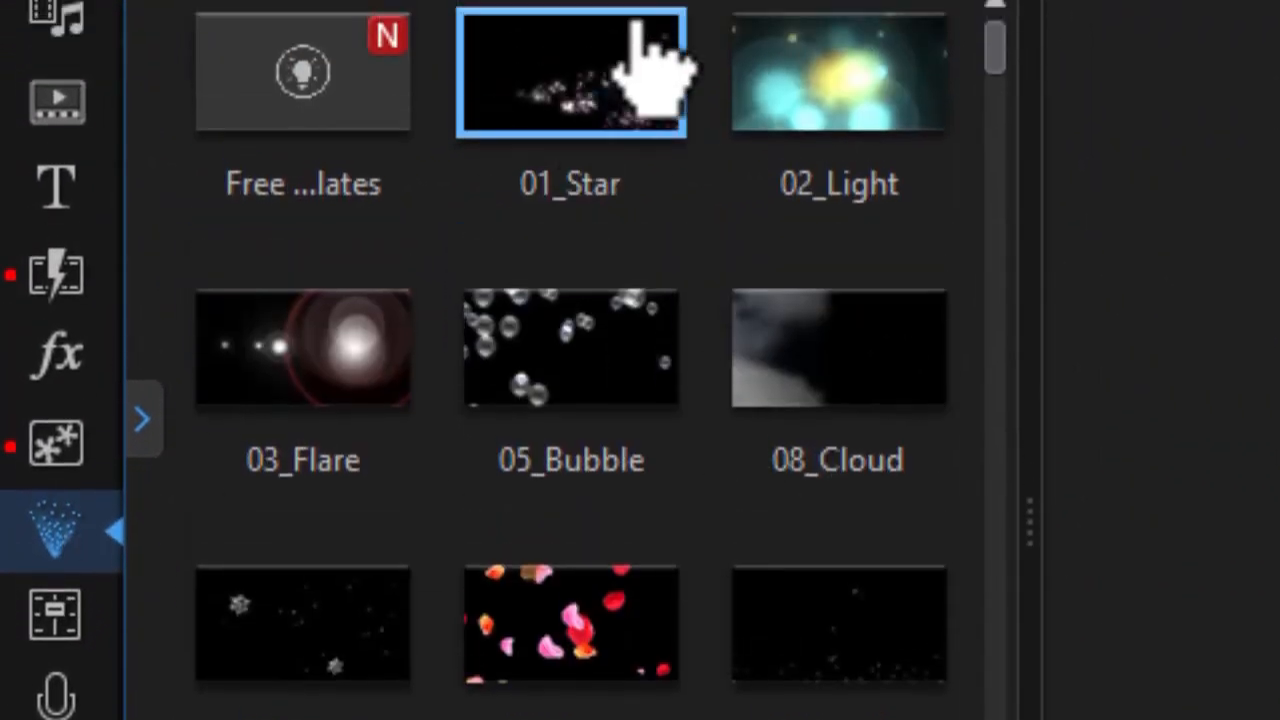
{"action": "left_click", "coordinate": [610, 52]}
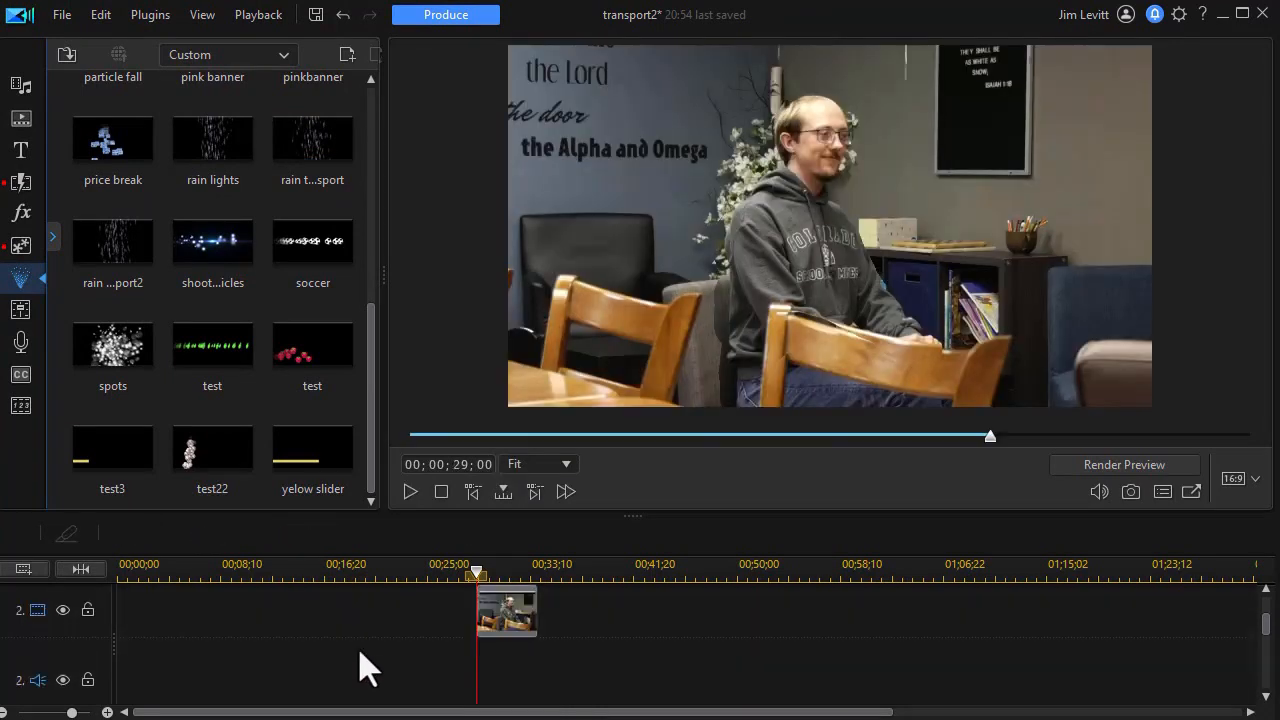
{"action": "left_click_drag", "start_coordinate": [476, 570], "coordinate": [464, 560]}
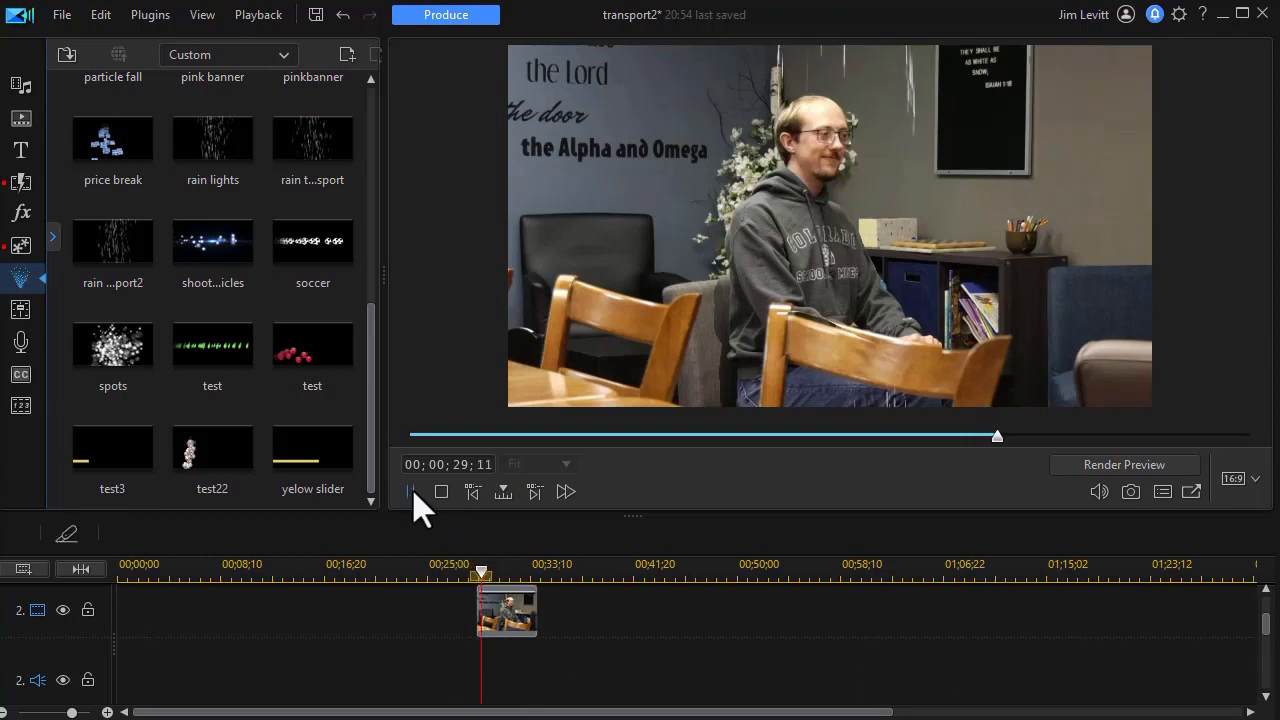
{"action": "left_click", "coordinate": [410, 492]}
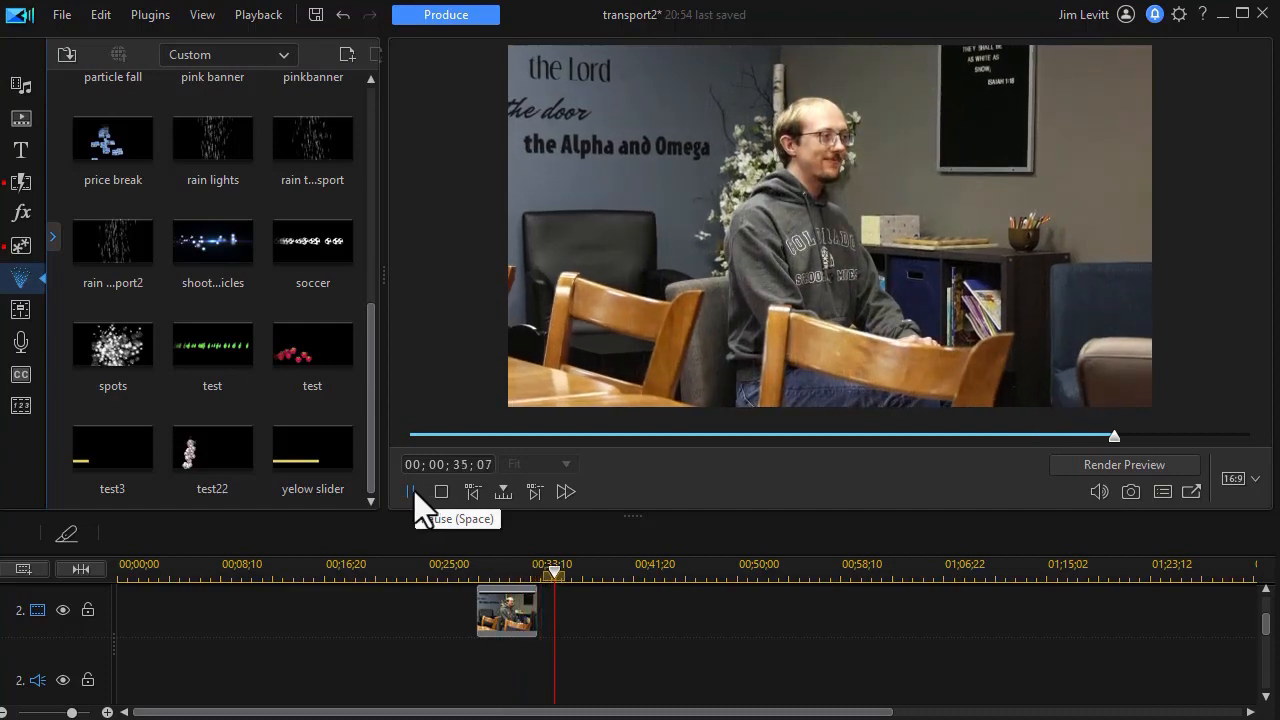
{"action": "left_click", "coordinate": [410, 492]}
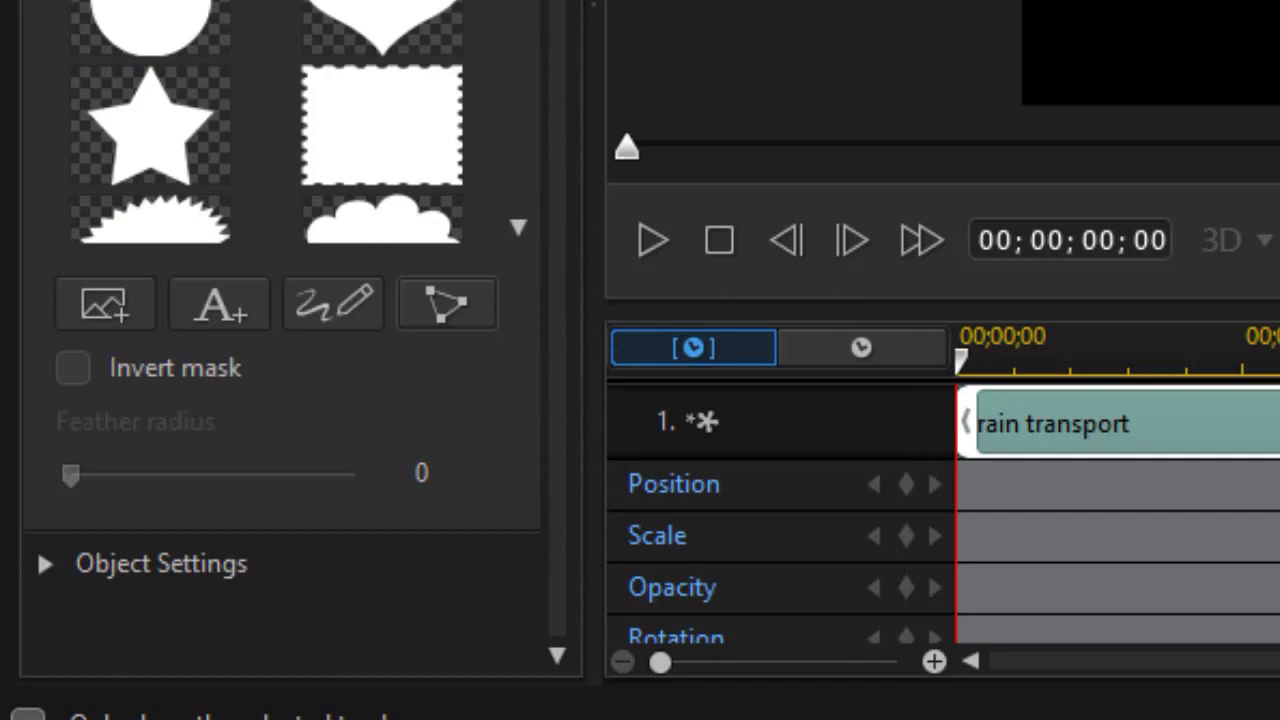
Apply a seated-person silhouette mask to the rain transport particle and confirm with OK.
{"action": "scroll", "scroll_direction": "down", "scroll_amount": 3}
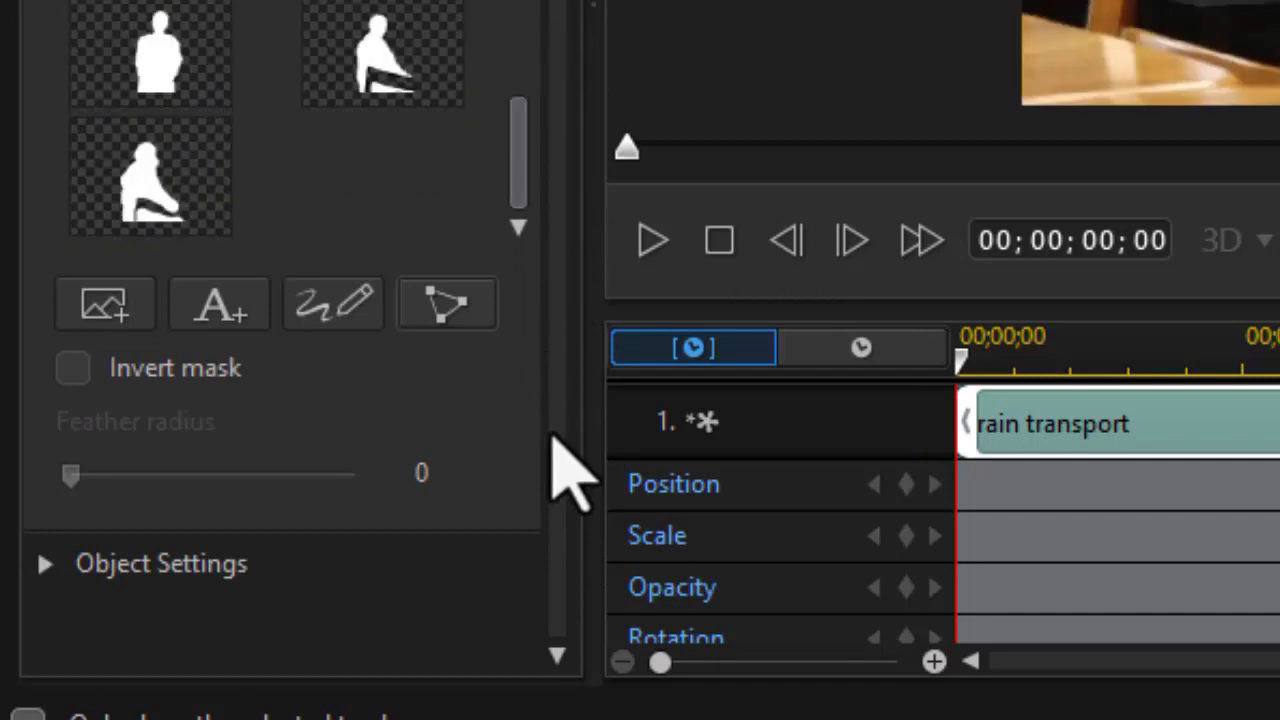
{"action": "left_click", "coordinate": [150, 176]}
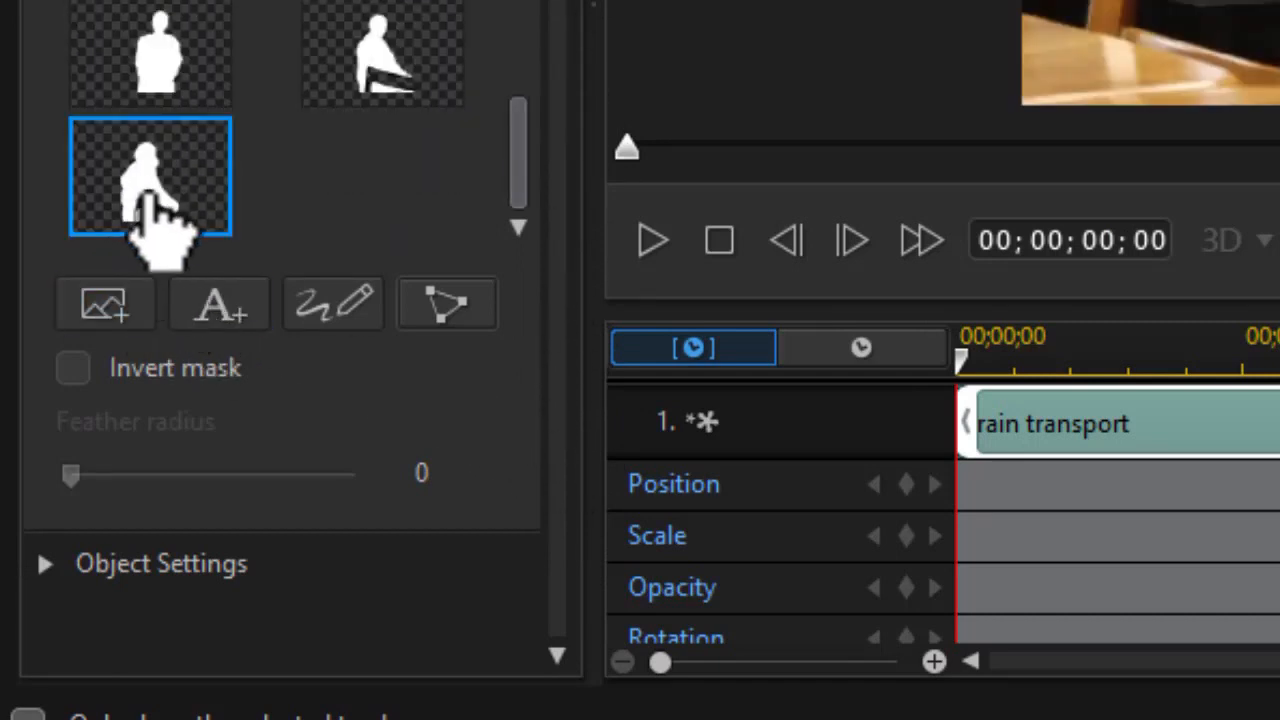
{"action": "left_click", "coordinate": [380, 56]}
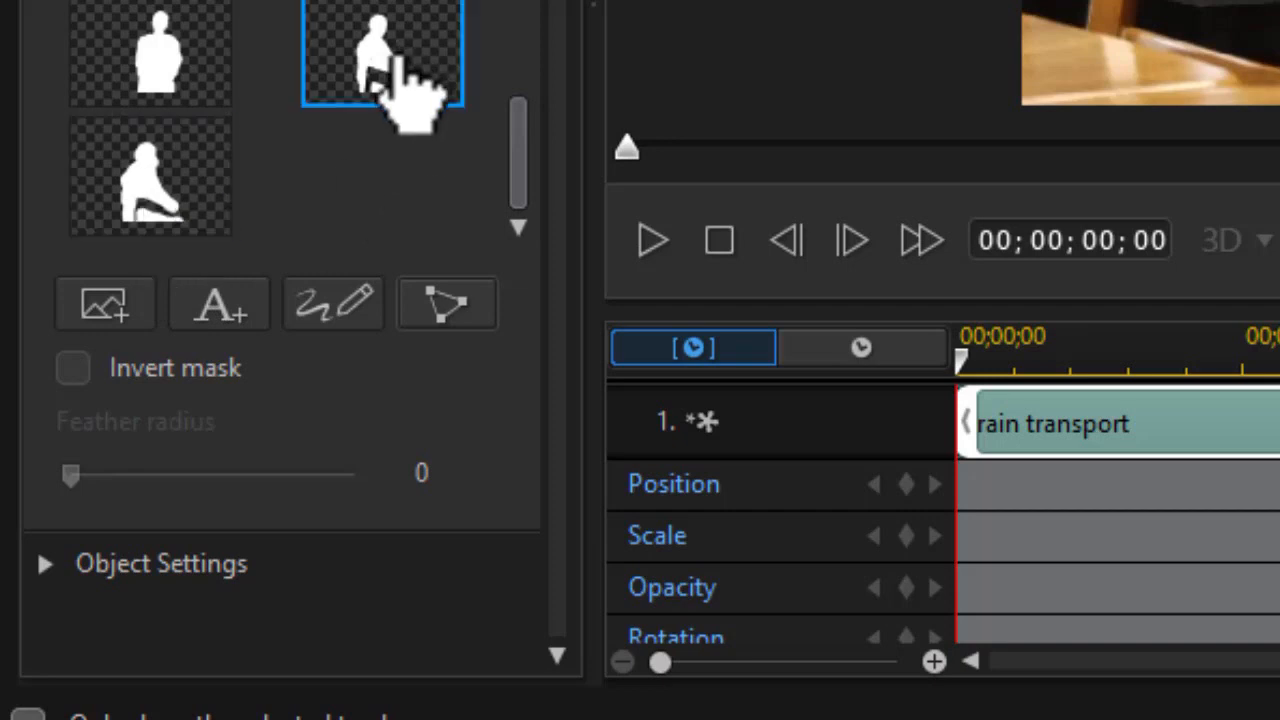
{"action": "left_click", "coordinate": [150, 176]}
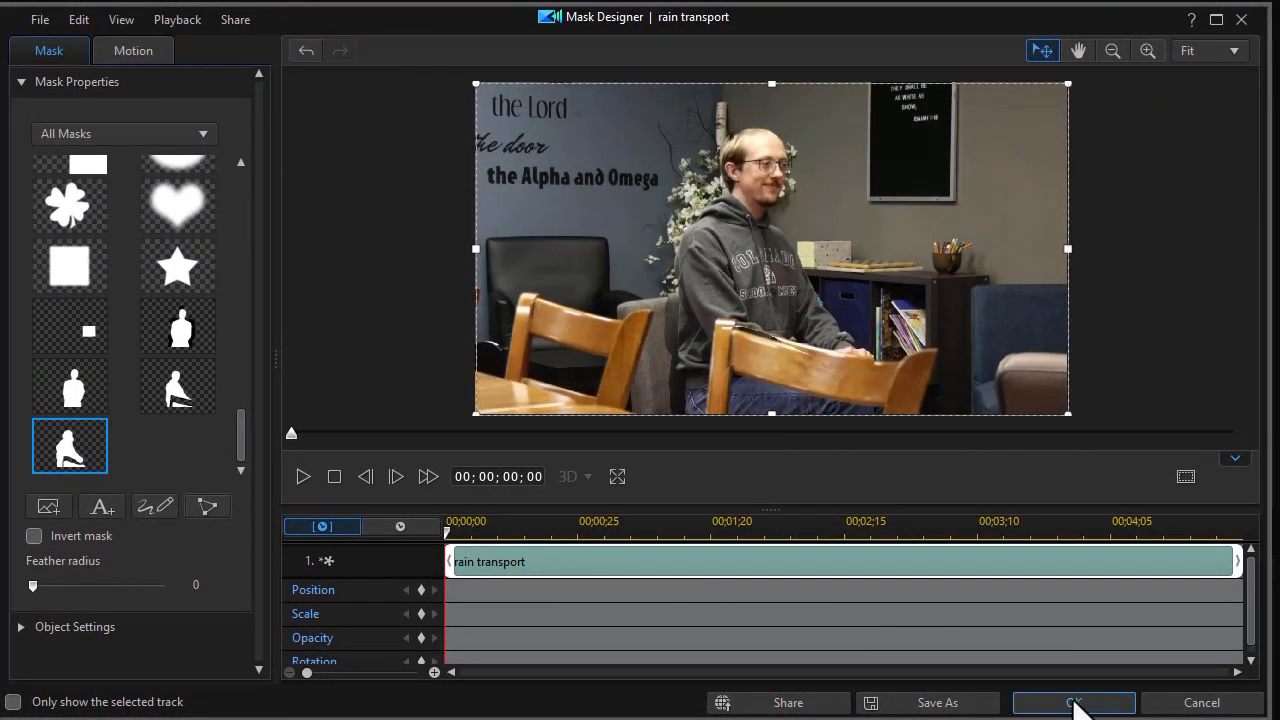
{"action": "left_click", "coordinate": [1072, 702]}
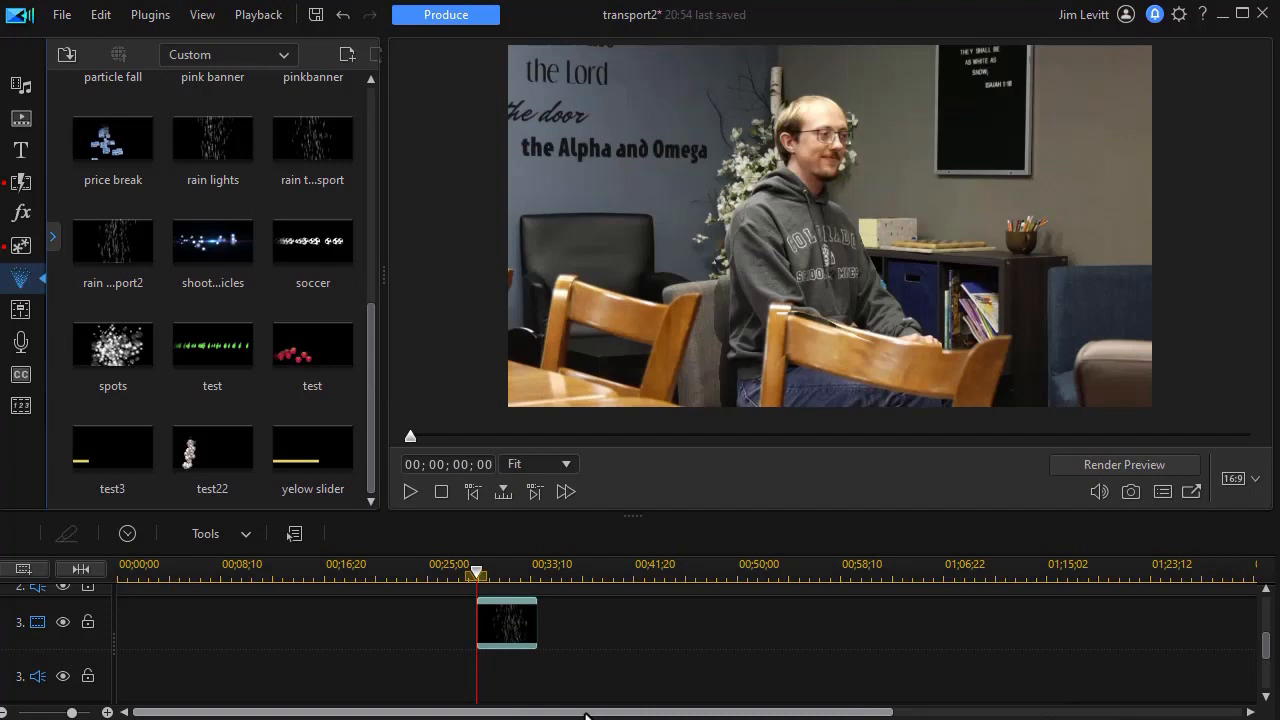
{"action": "scroll", "scroll_direction": "down", "scroll_amount": 3}
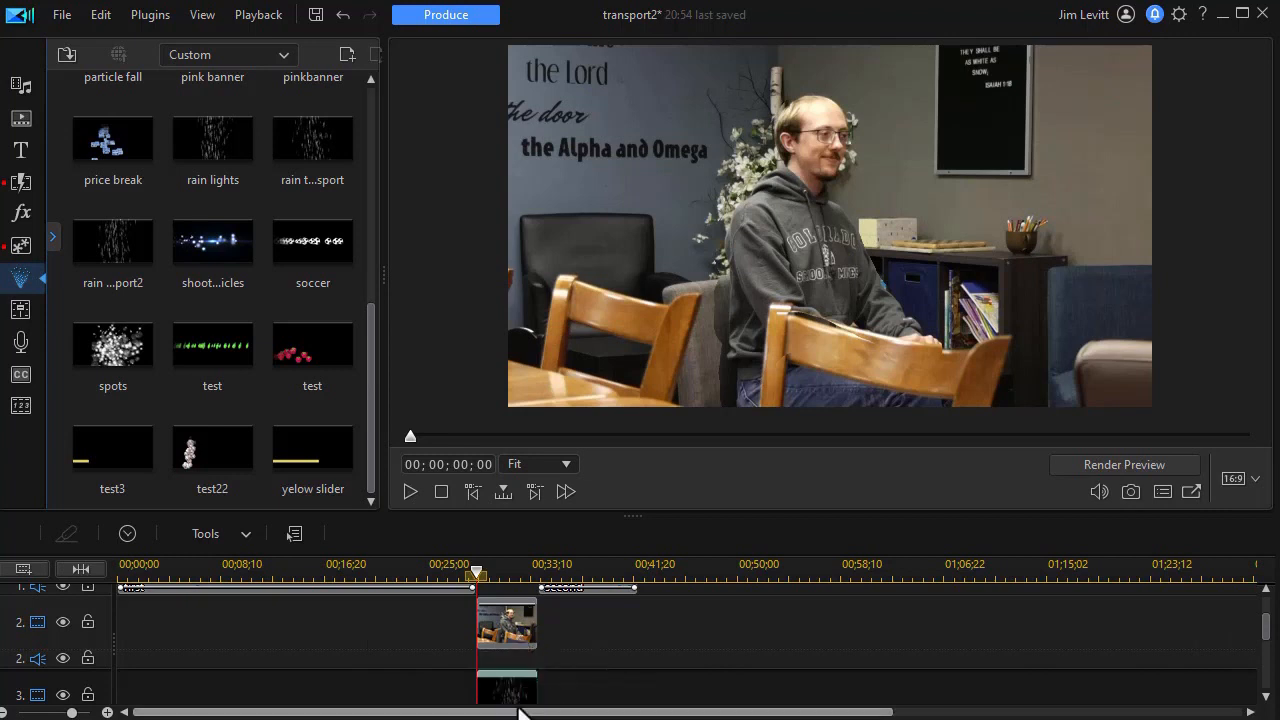
{"action": "mouse_move", "coordinate": [500, 650]}
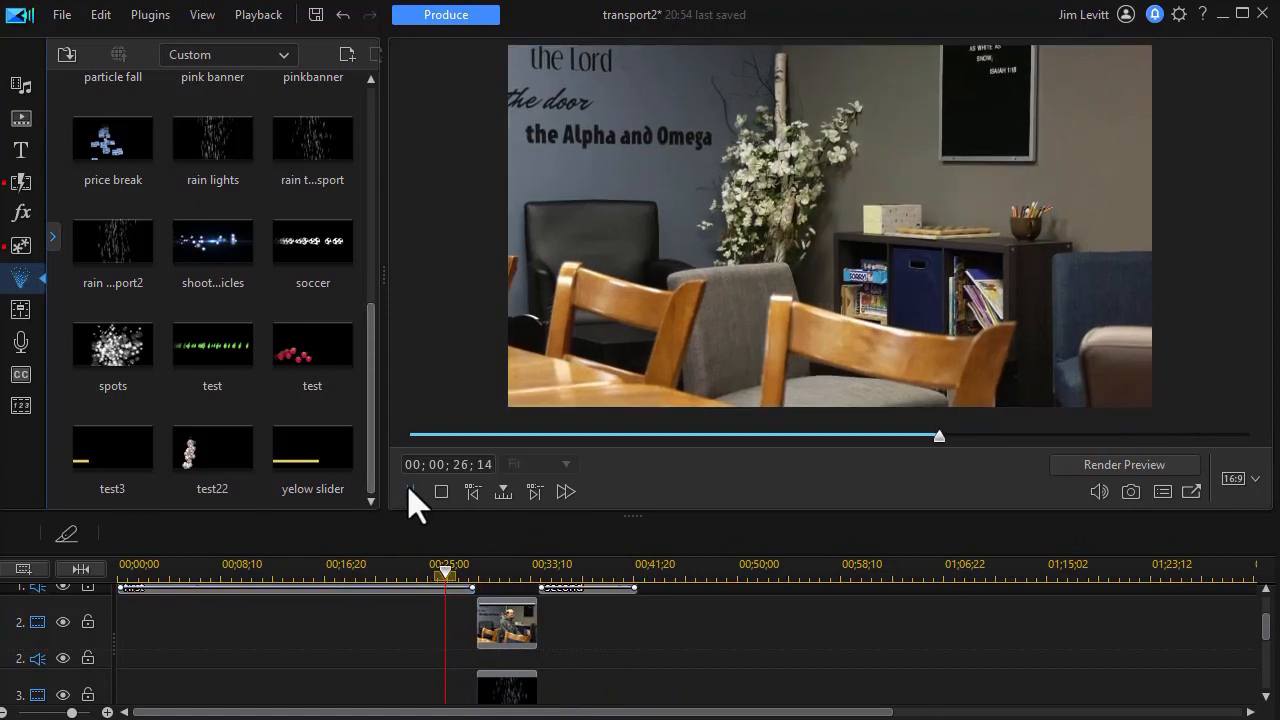
{"action": "left_click", "coordinate": [412, 492]}
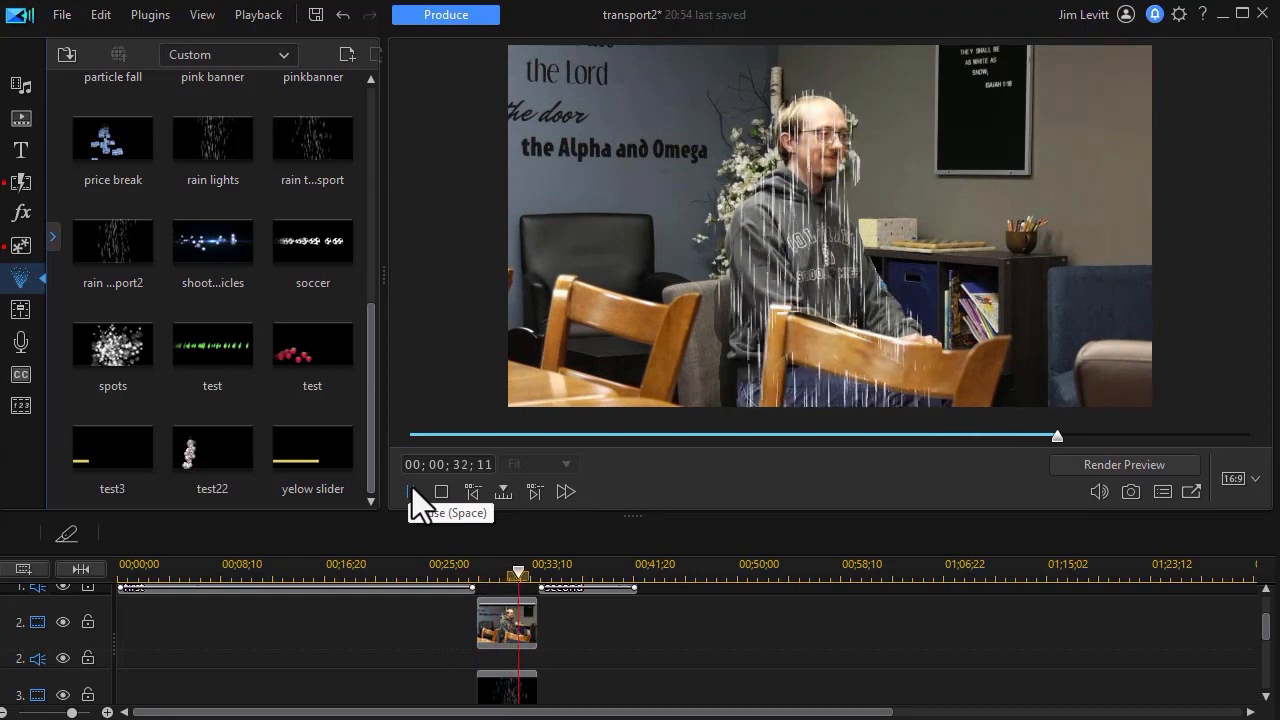
{"action": "left_click", "coordinate": [408, 492]}
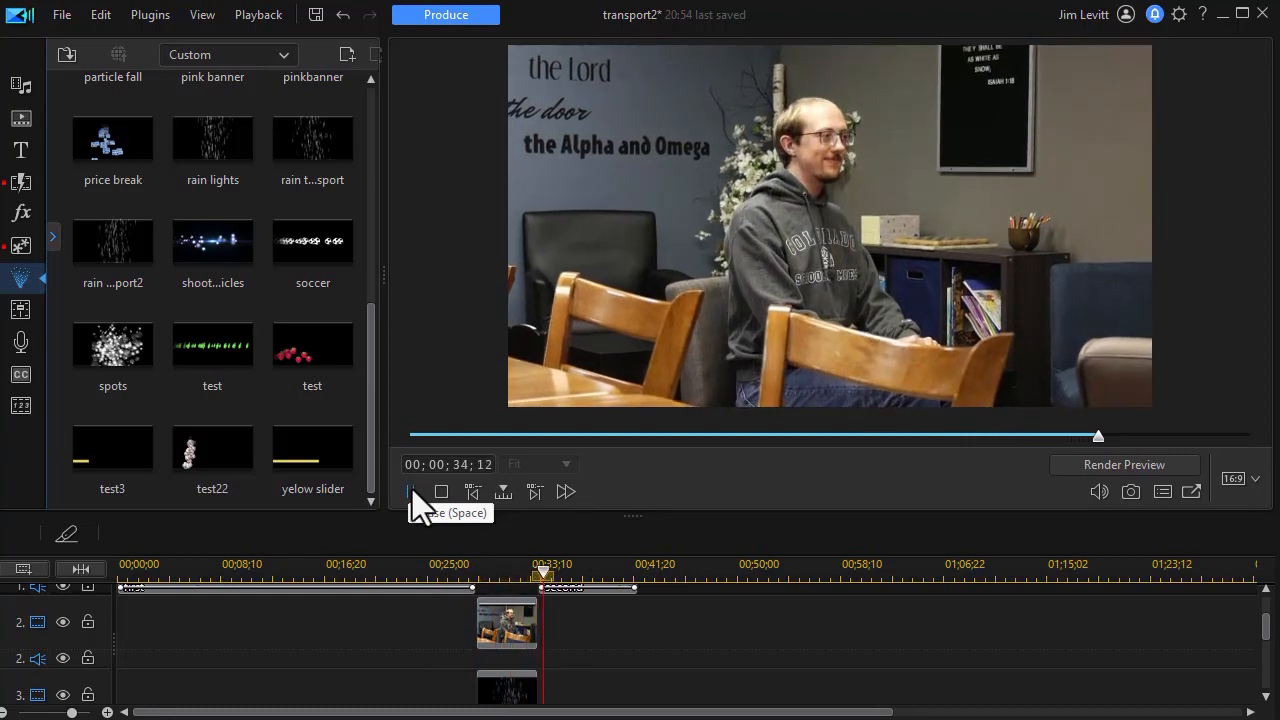
{"action": "left_click", "coordinate": [410, 492]}
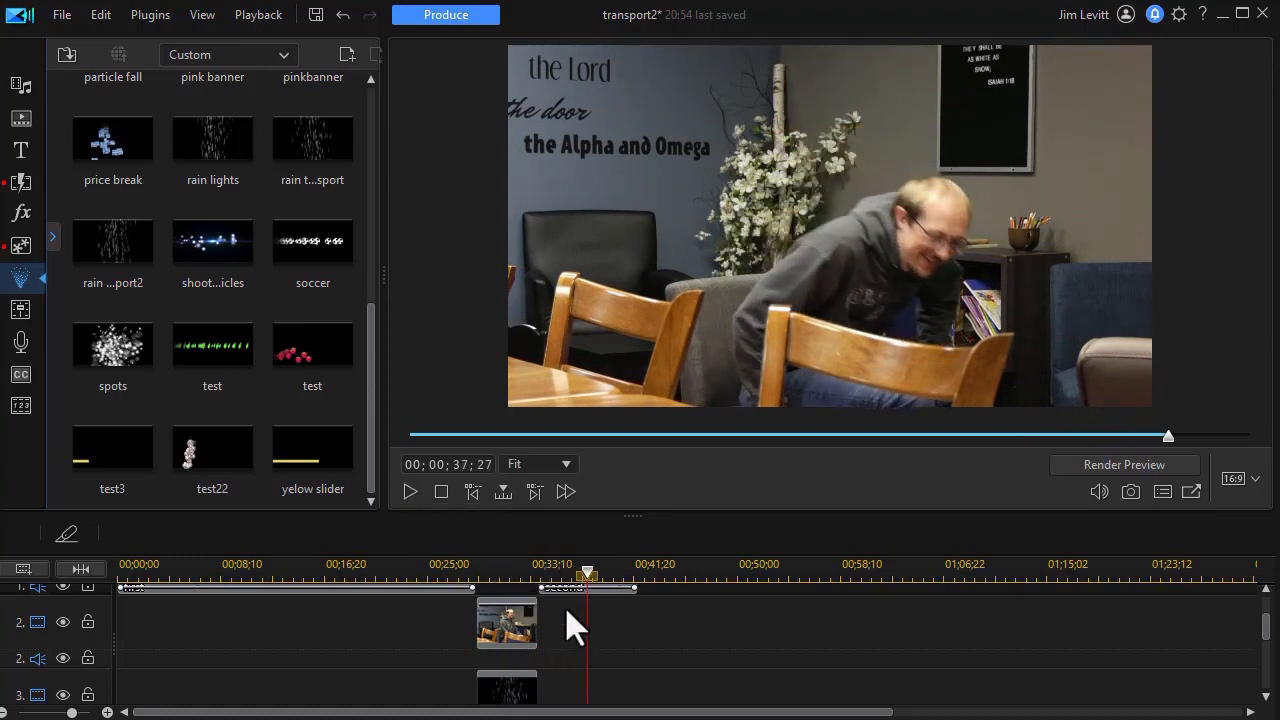
{"action": "left_click_drag", "start_coordinate": [588, 572], "coordinate": [488, 572]}
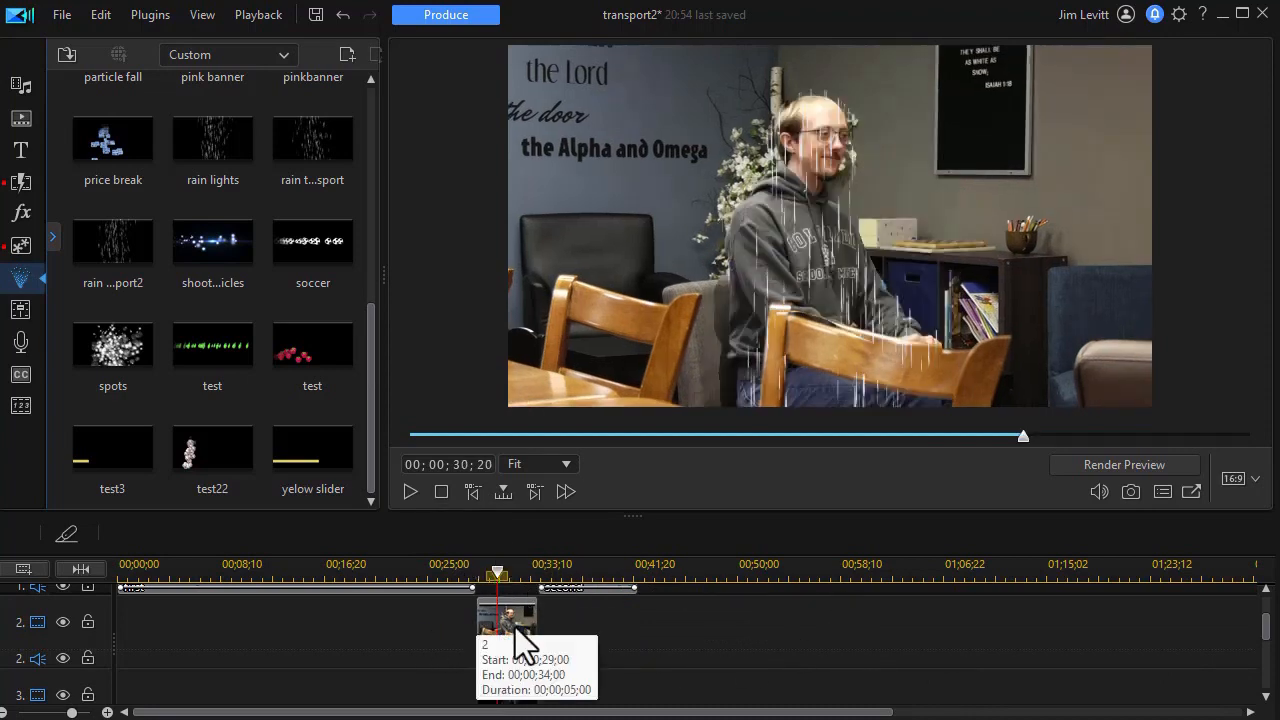
{"action": "left_click", "coordinate": [508, 616]}
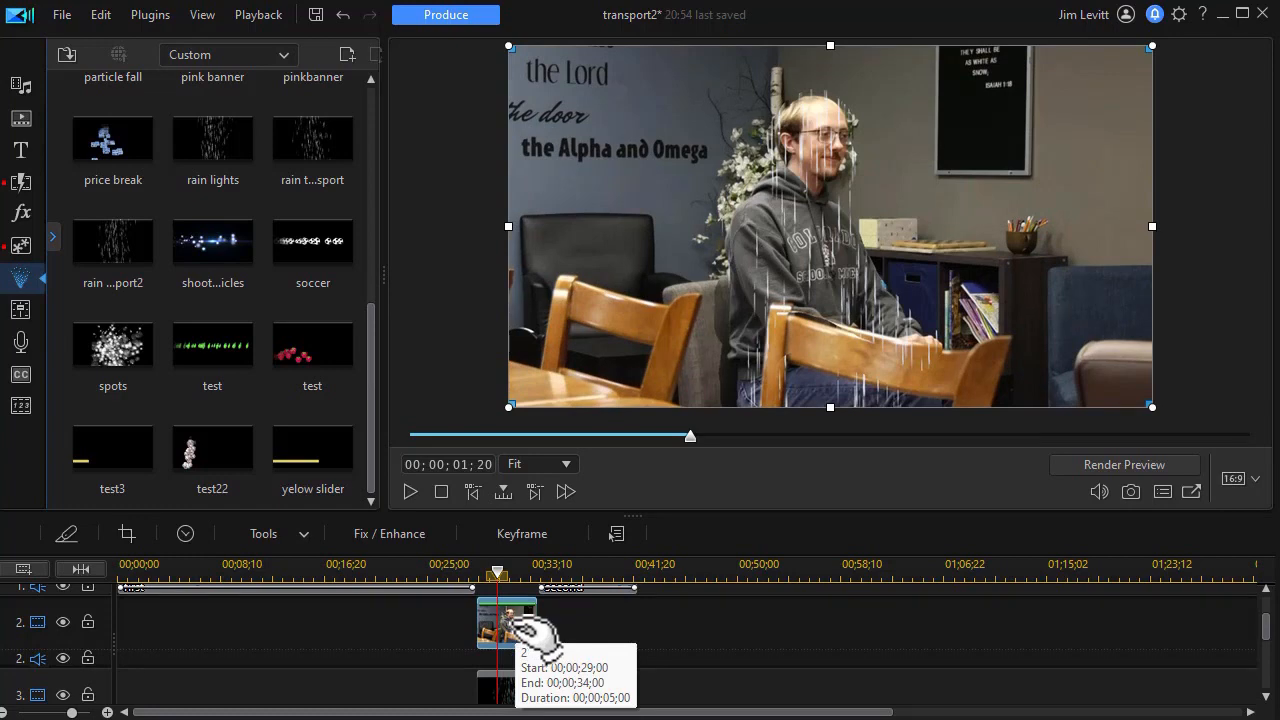
In PiP Designer, keyframe the talent's opacity near zero early and near full toward the end.
{"action": "double_click", "coordinate": [508, 624]}
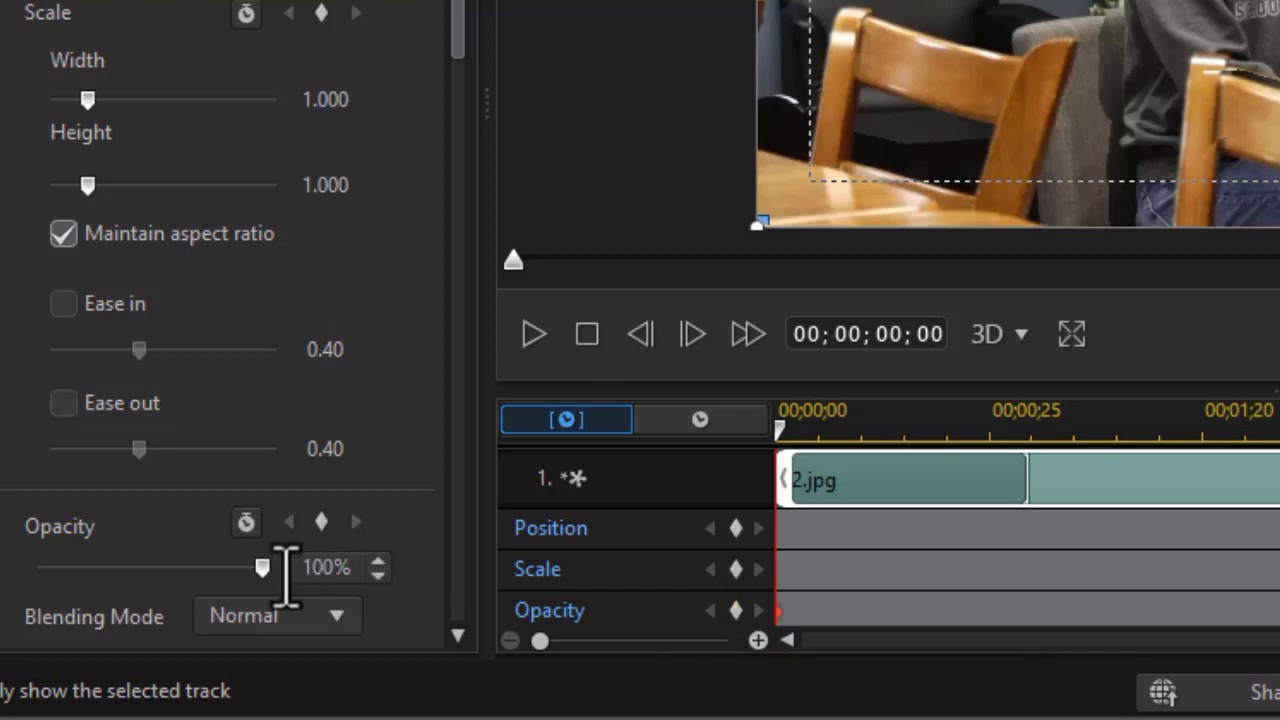
{"action": "left_click_drag", "start_coordinate": [260, 568], "coordinate": [56, 568]}
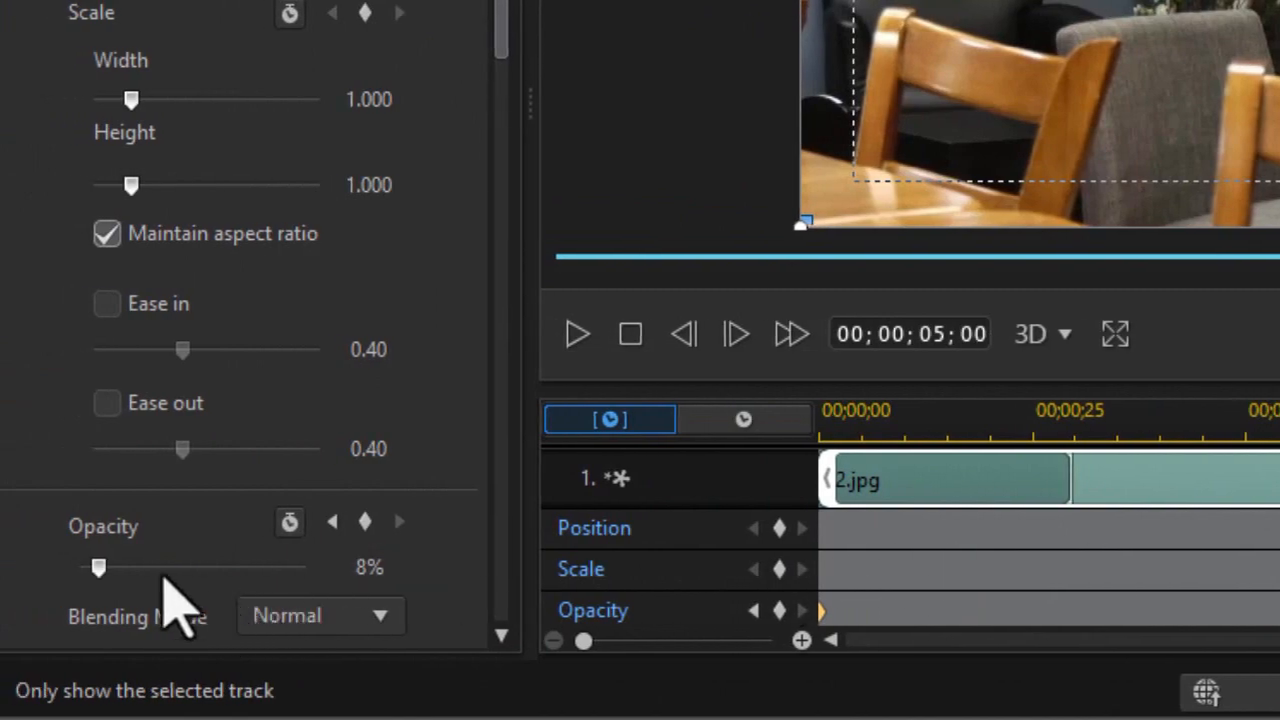
{"action": "left_click_drag", "start_coordinate": [98, 568], "coordinate": [276, 584]}
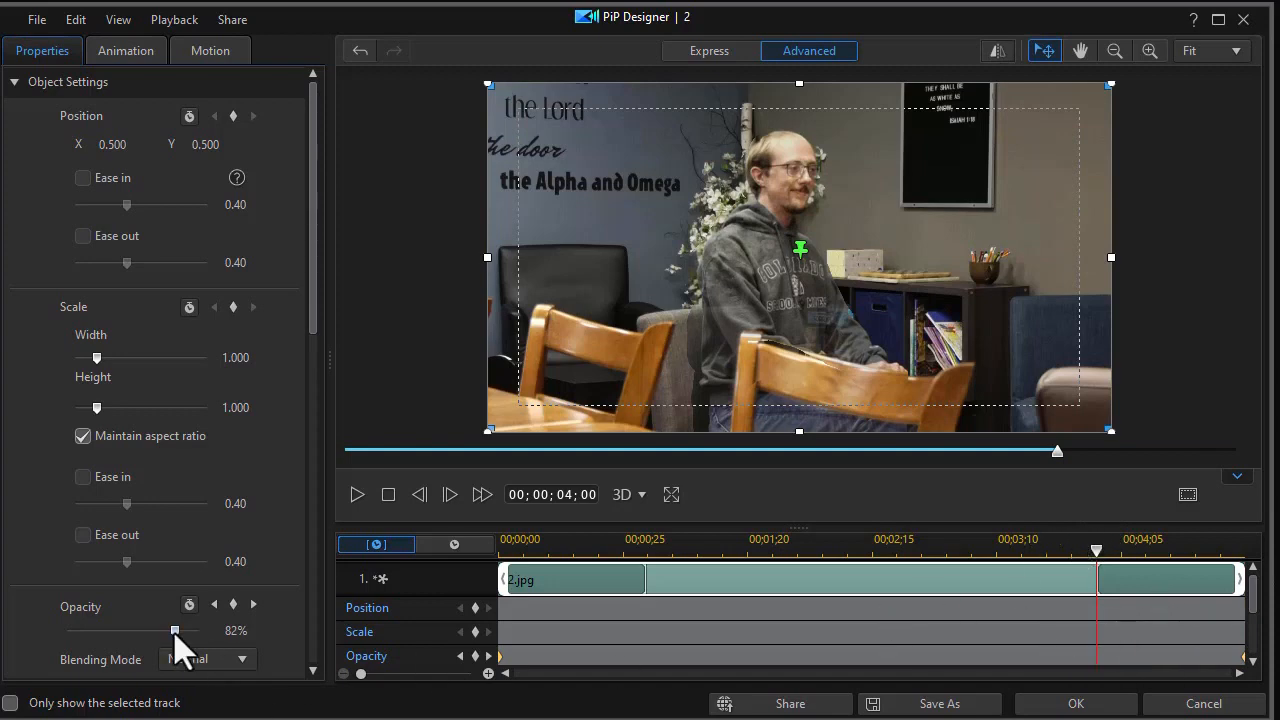
{"action": "left_click_drag", "start_coordinate": [176, 630], "coordinate": [188, 630]}
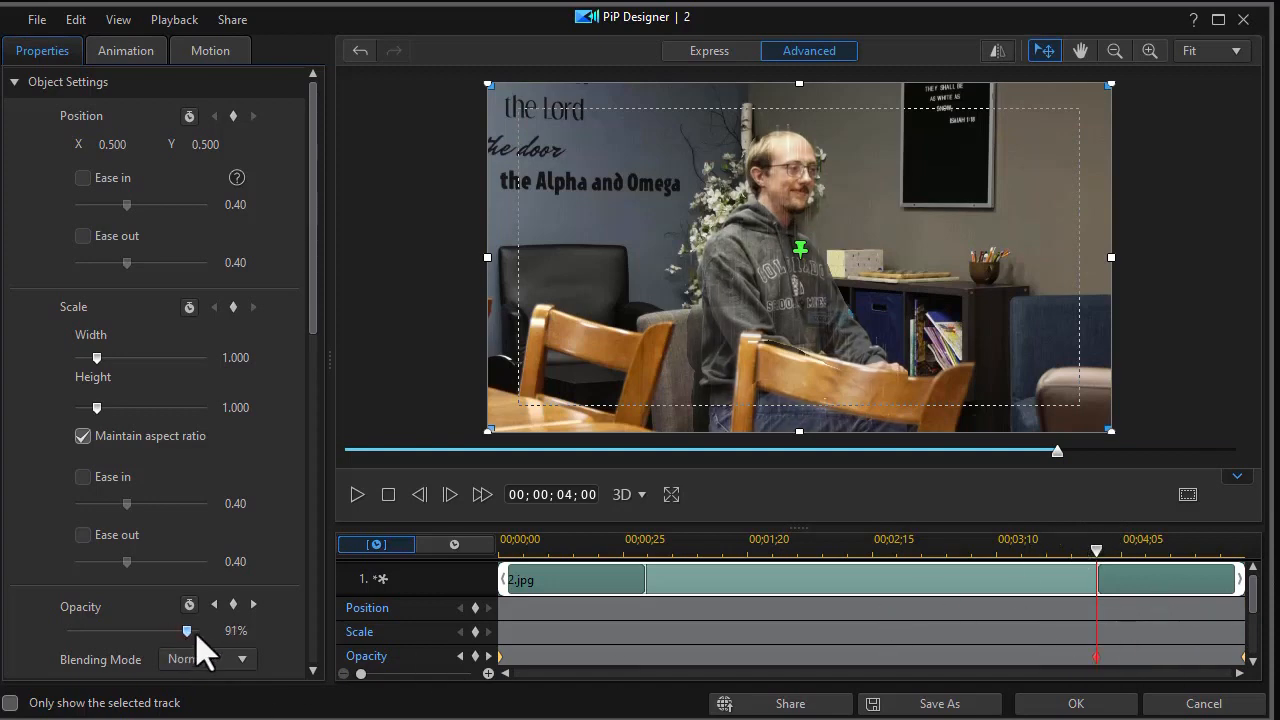
{"action": "left_click_drag", "start_coordinate": [186, 632], "coordinate": [88, 632]}
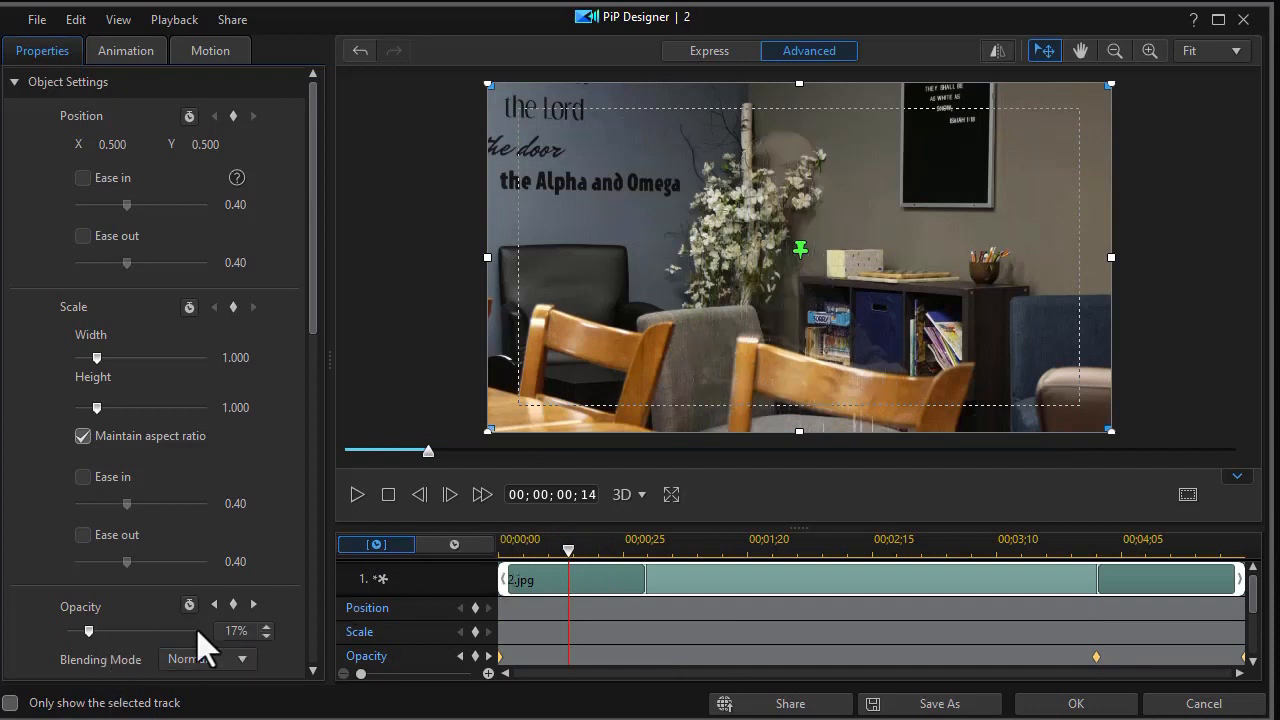
{"action": "left_click_drag", "start_coordinate": [88, 632], "coordinate": [110, 632]}
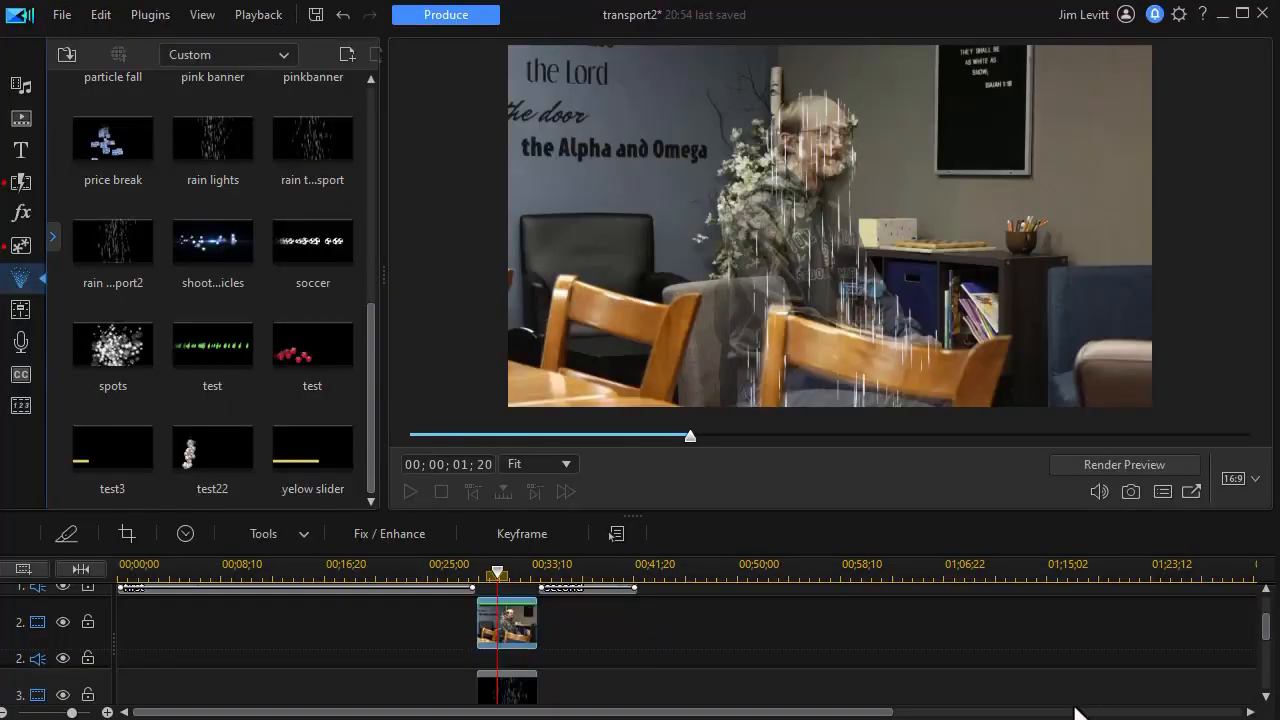
{"action": "left_click", "coordinate": [508, 624]}
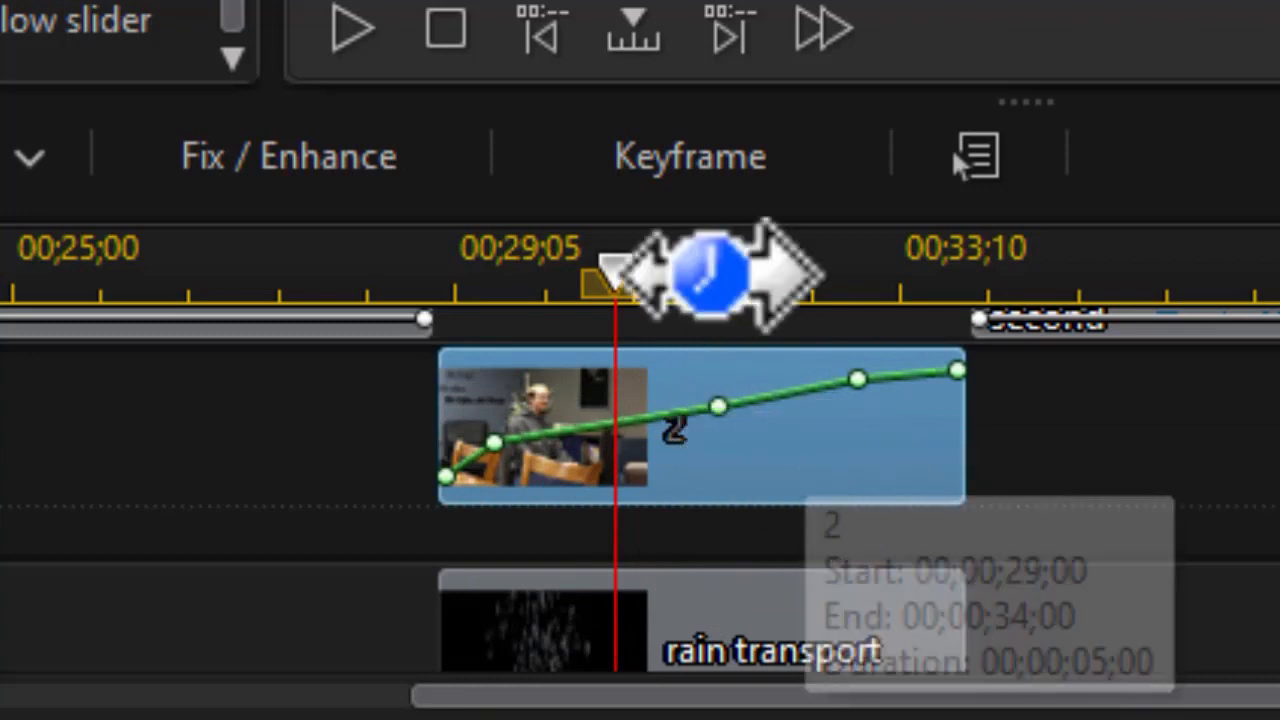
{"action": "left_click_drag", "start_coordinate": [704, 270], "coordinate": [356, 256]}
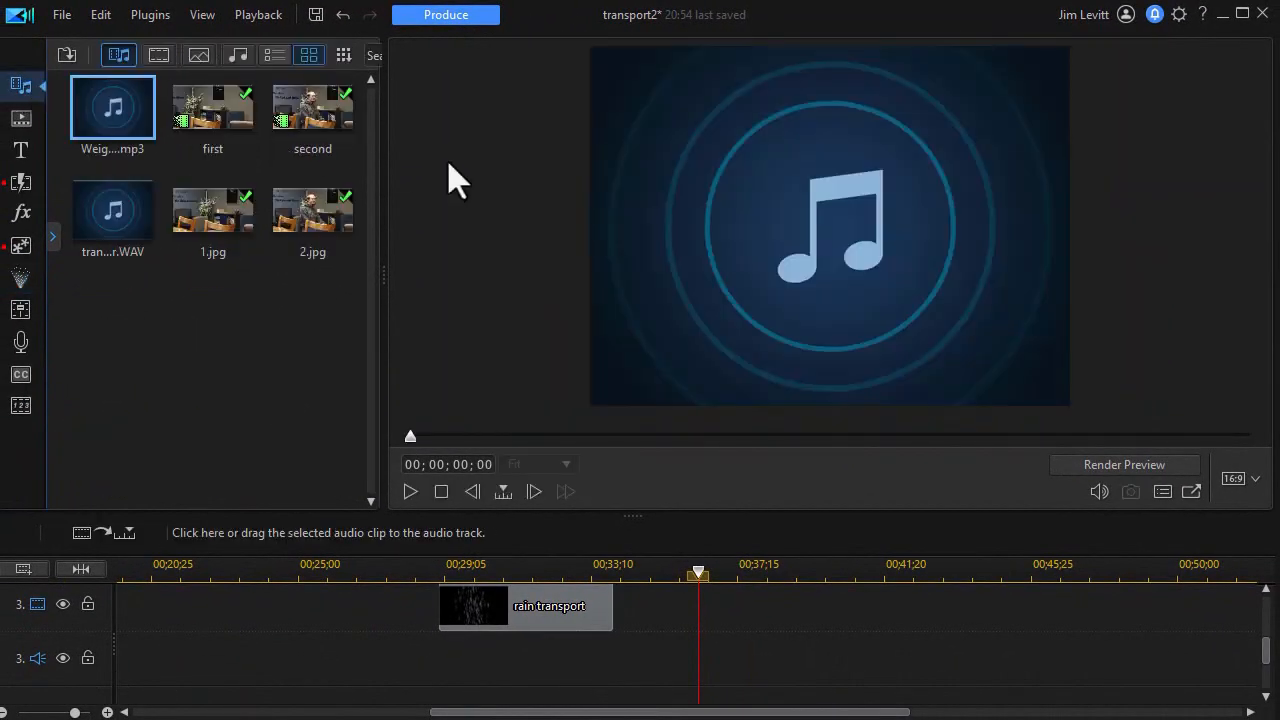
{"action": "mouse_move", "coordinate": [112, 108]}
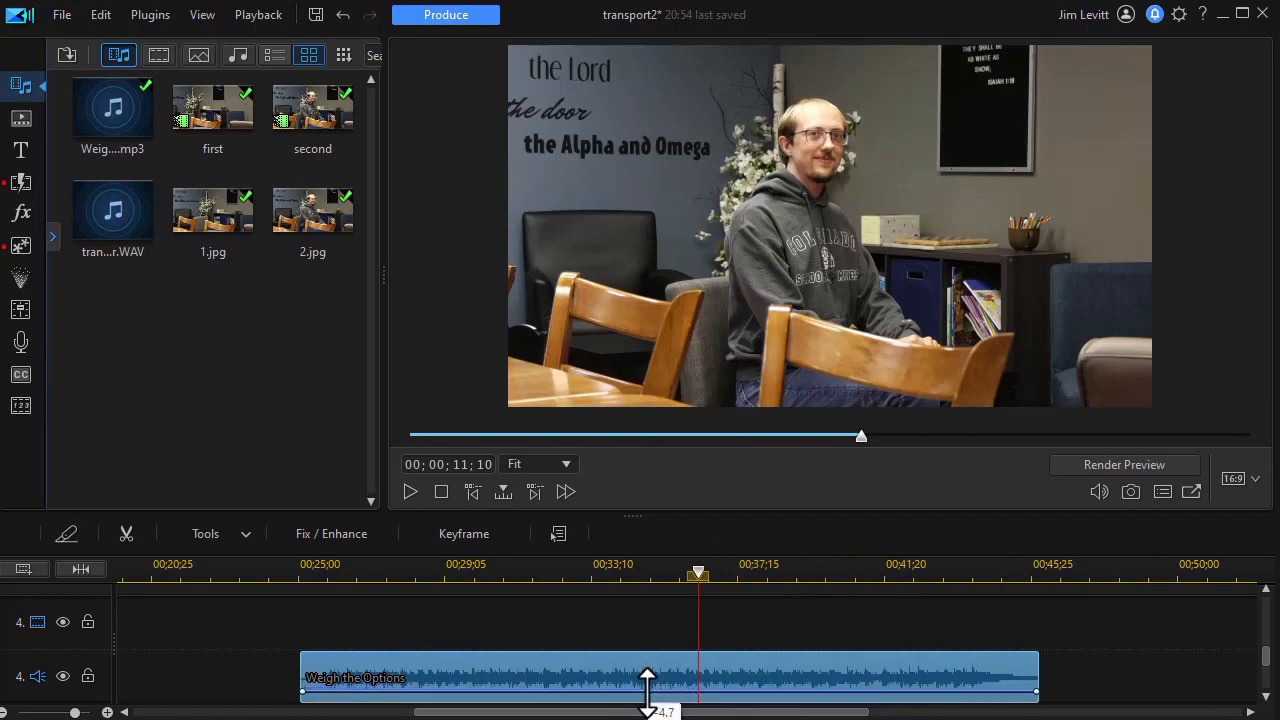
Lower the background music clip's volume line on the audio track.
{"action": "left_click_drag", "start_coordinate": [648, 676], "coordinate": [648, 700]}
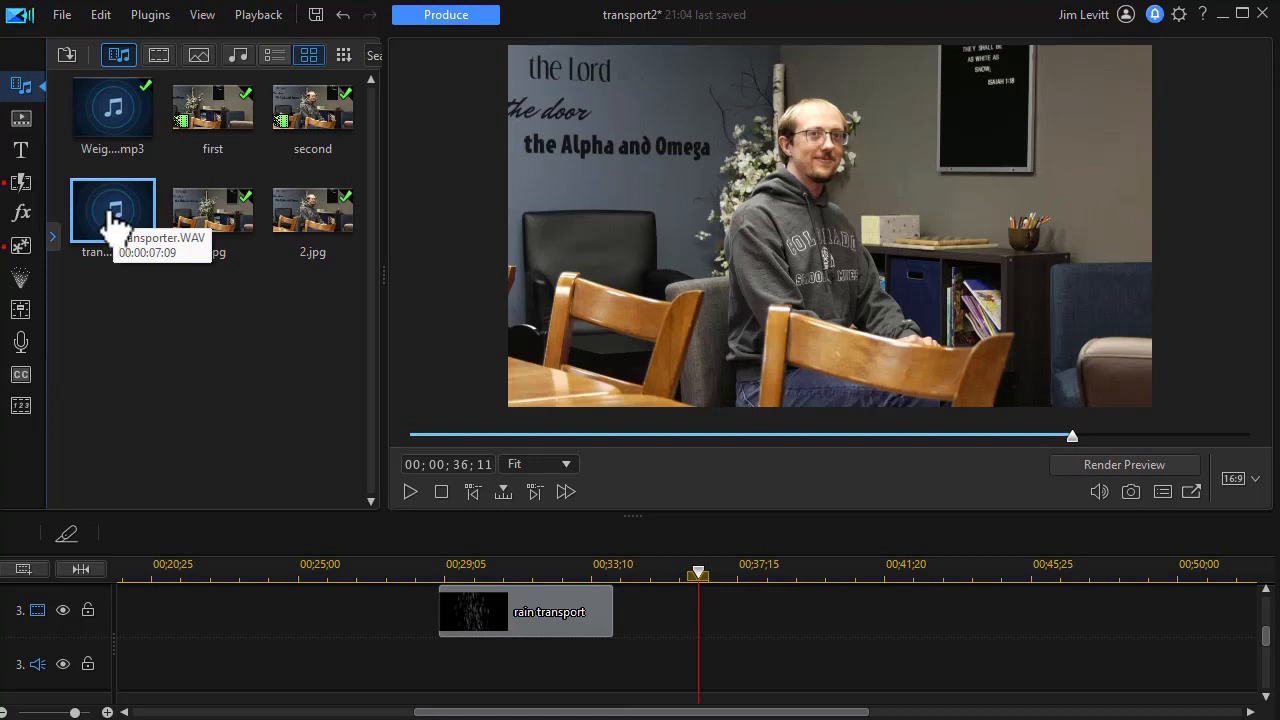
Place the transporter WAV on the audio track under the rain transport clip, then select 2.jpg.
{"action": "left_click_drag", "start_coordinate": [112, 210], "coordinate": [186, 518]}
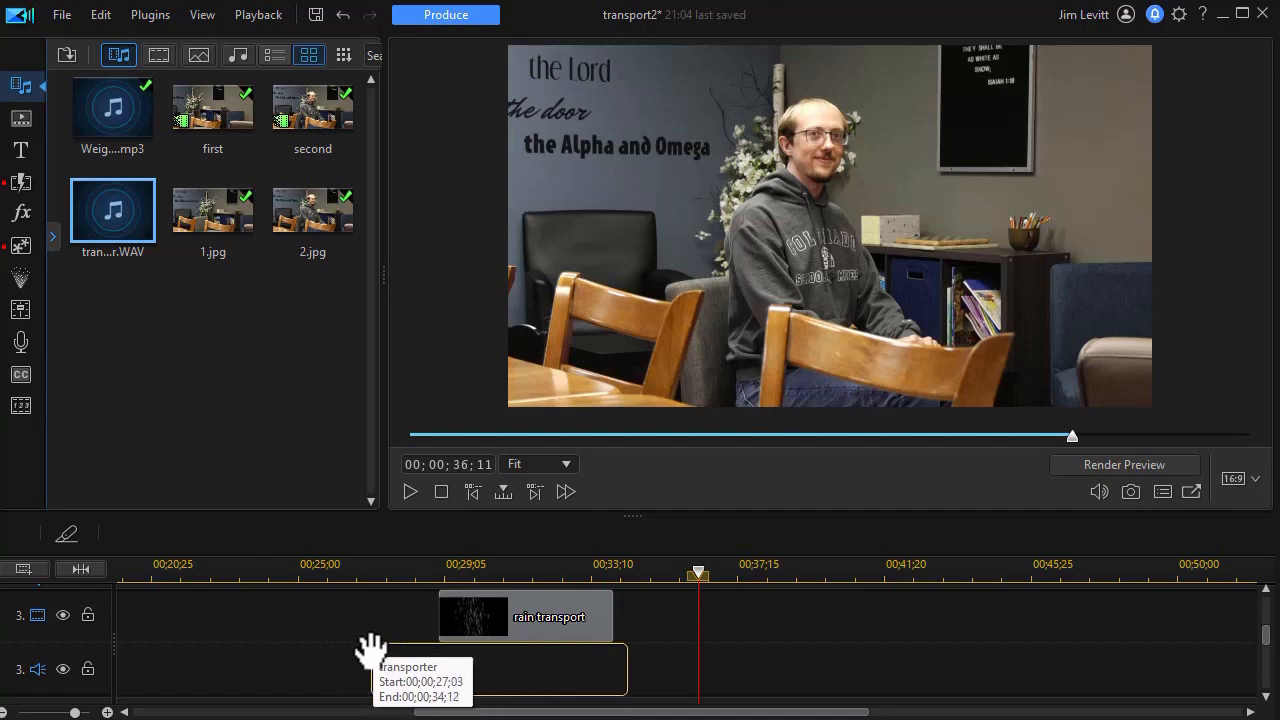
{"action": "left_click", "coordinate": [484, 670]}
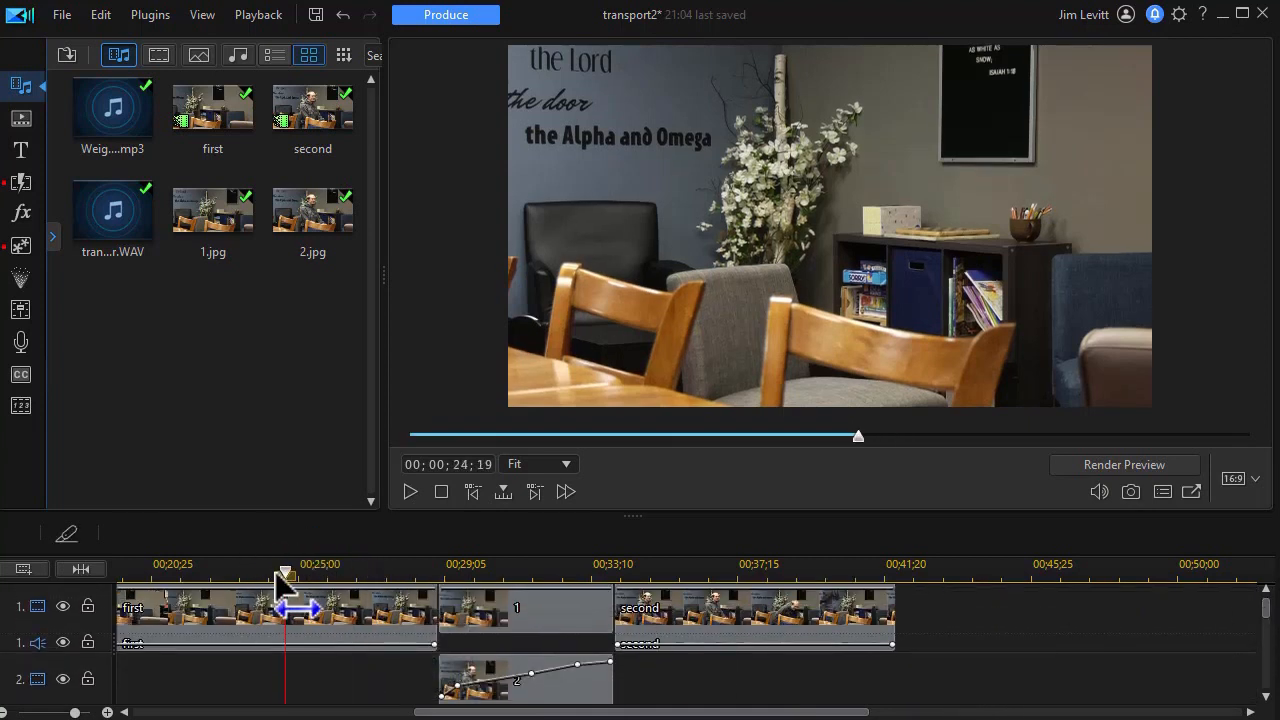
{"action": "left_click", "coordinate": [276, 610]}
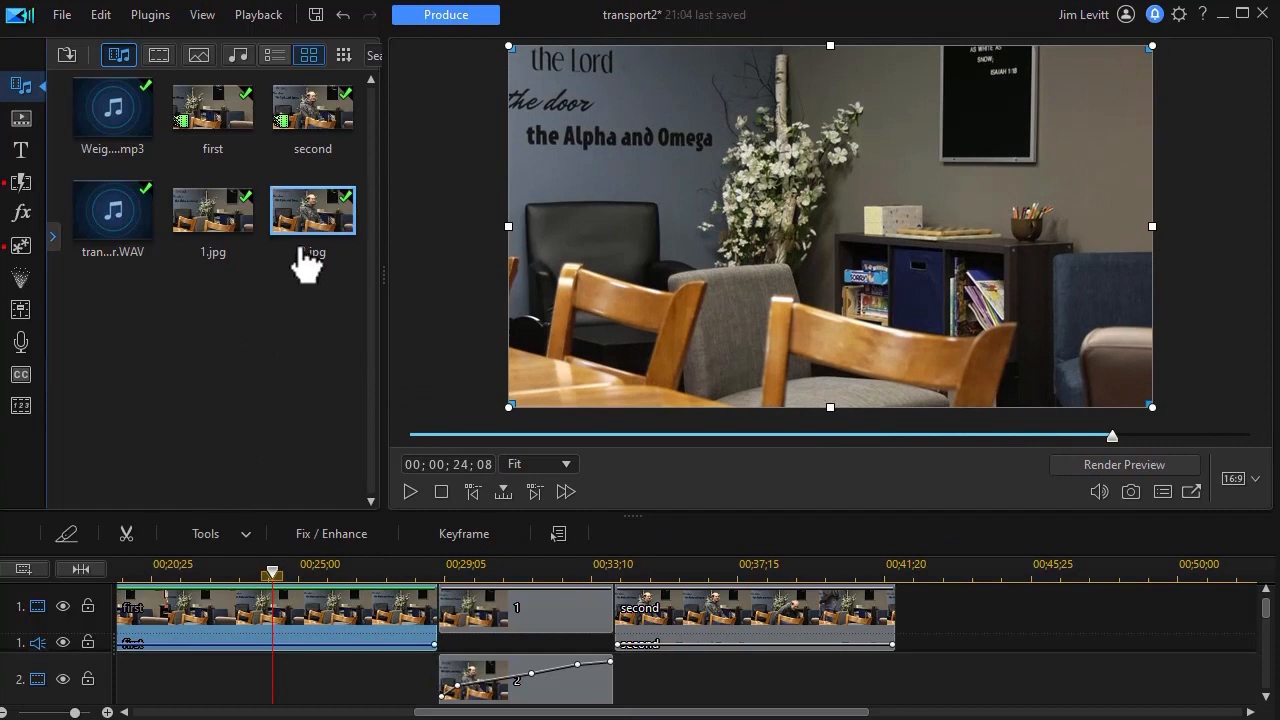